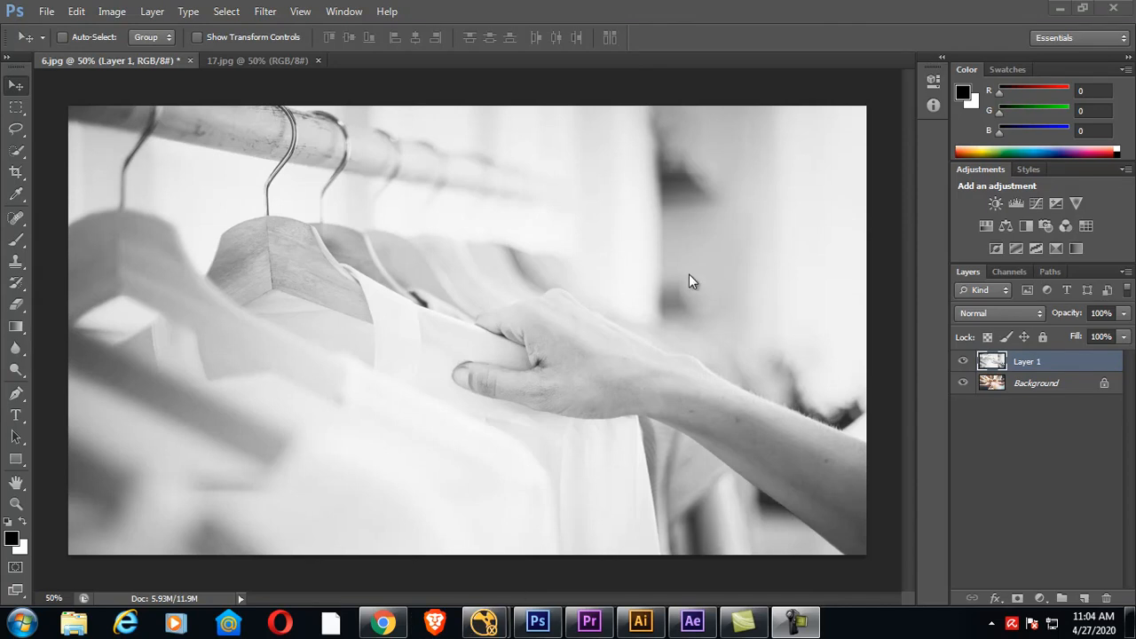
mouse_move(698, 466)
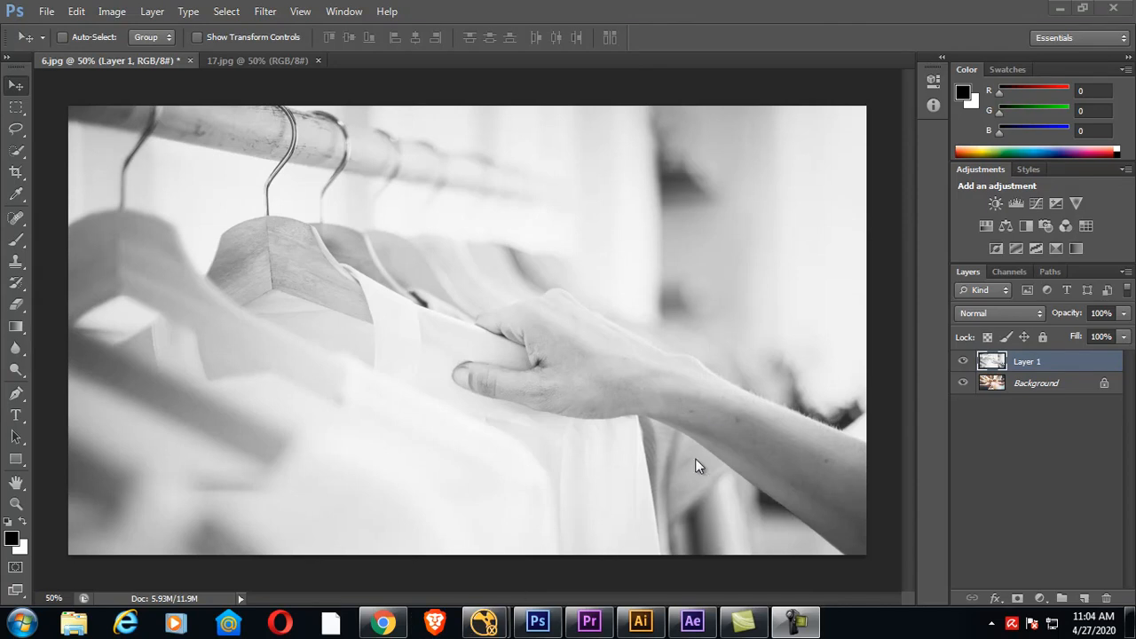
mouse_move(684, 513)
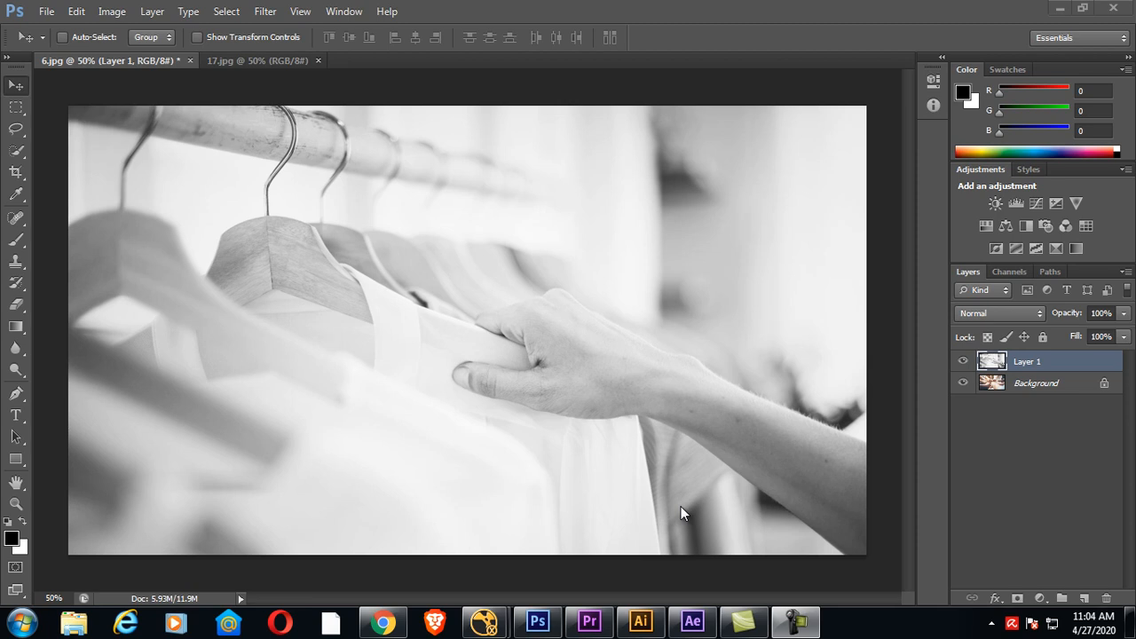
mouse_move(710, 523)
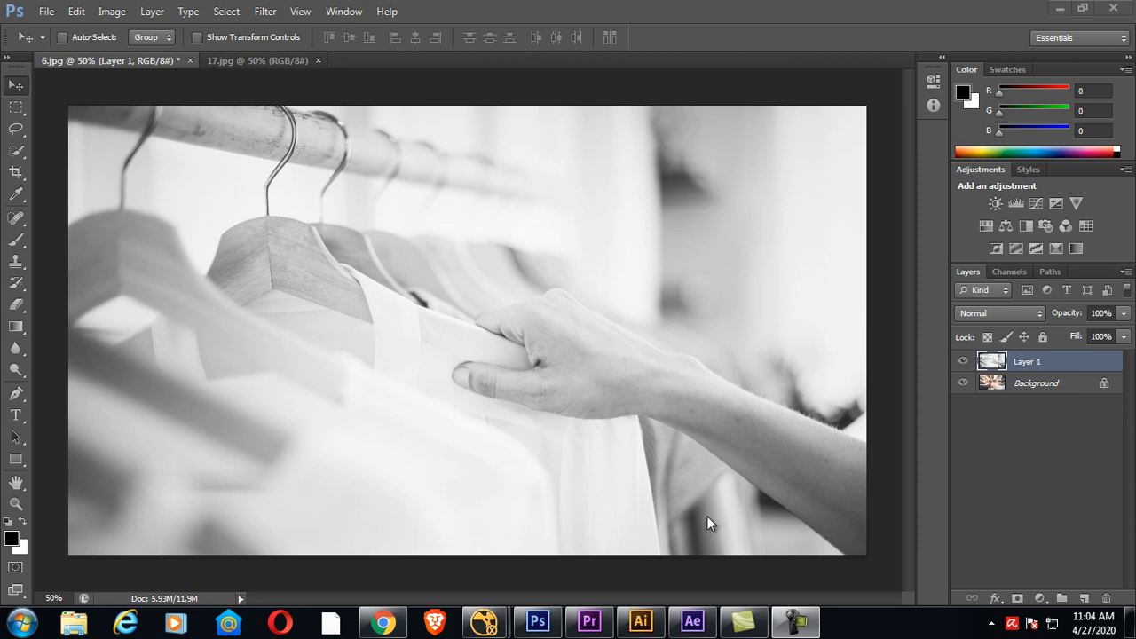
mouse_move(779, 329)
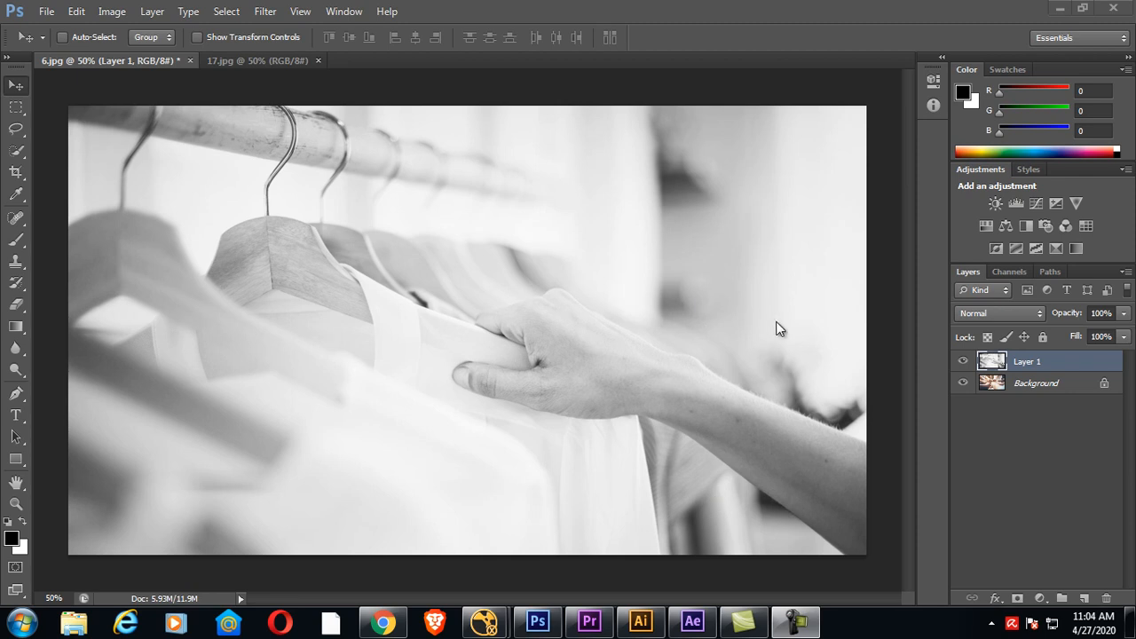
mouse_move(764, 348)
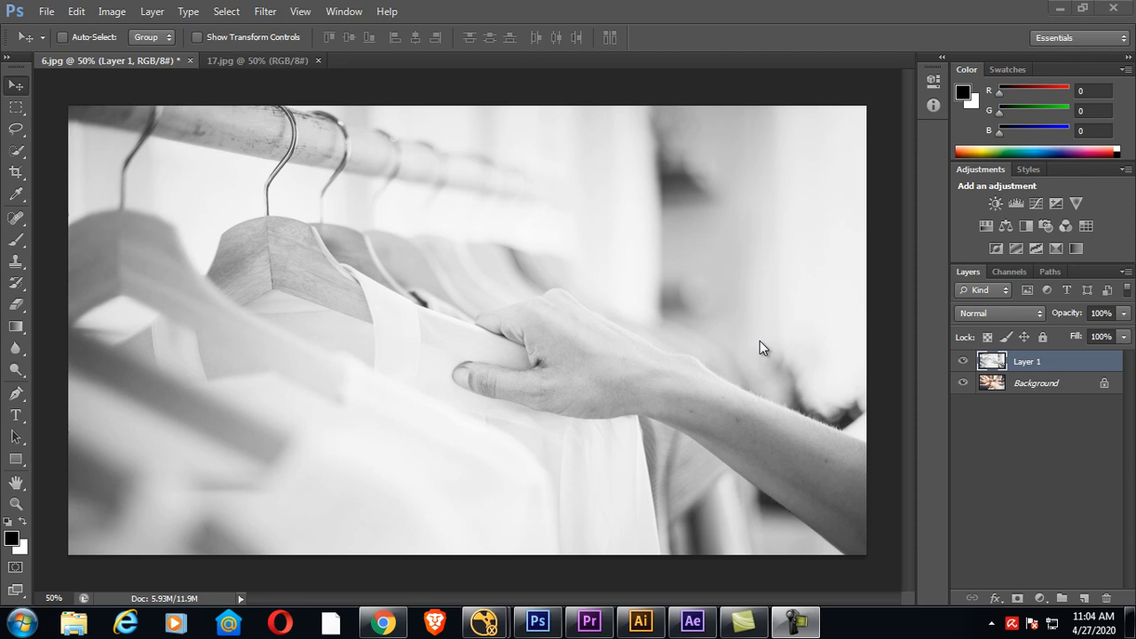
mouse_move(576, 275)
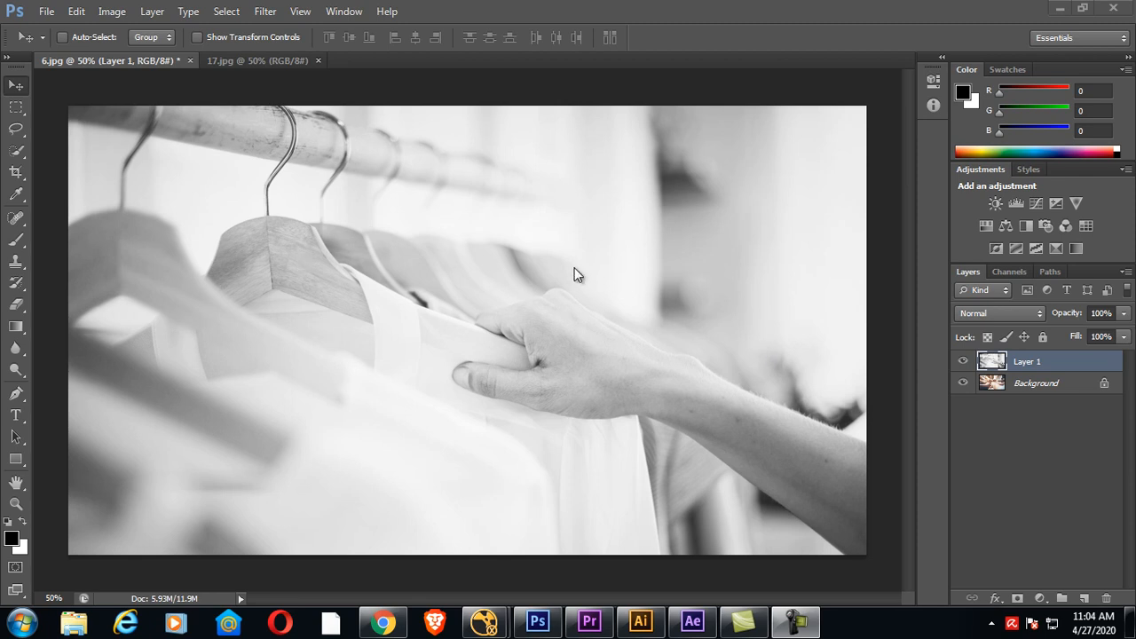
mouse_move(705, 282)
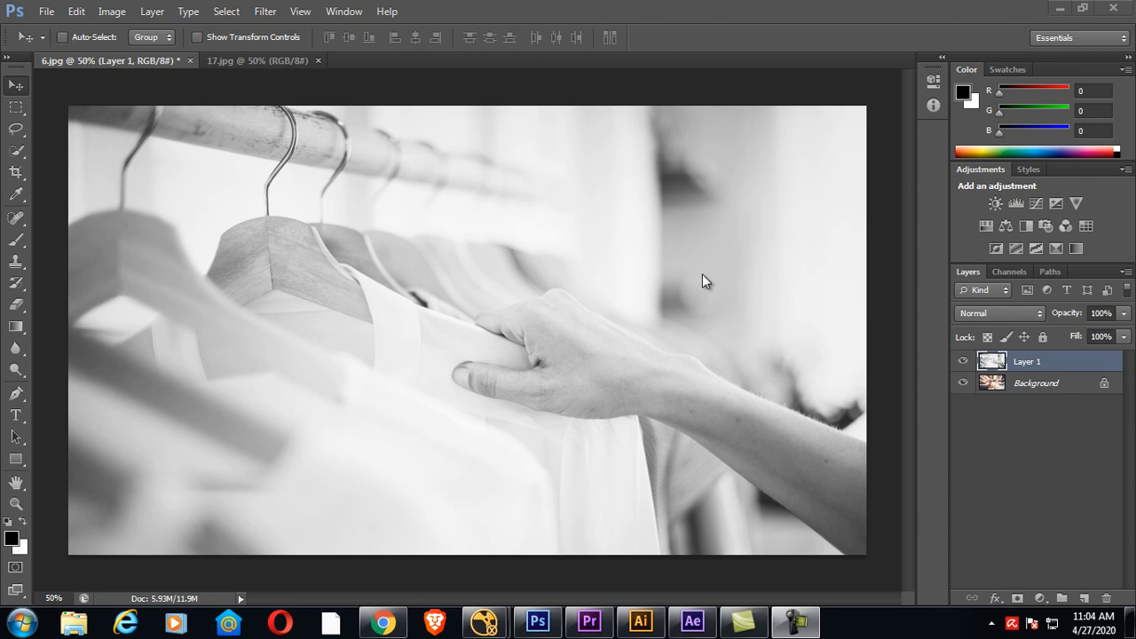
mouse_move(22, 91)
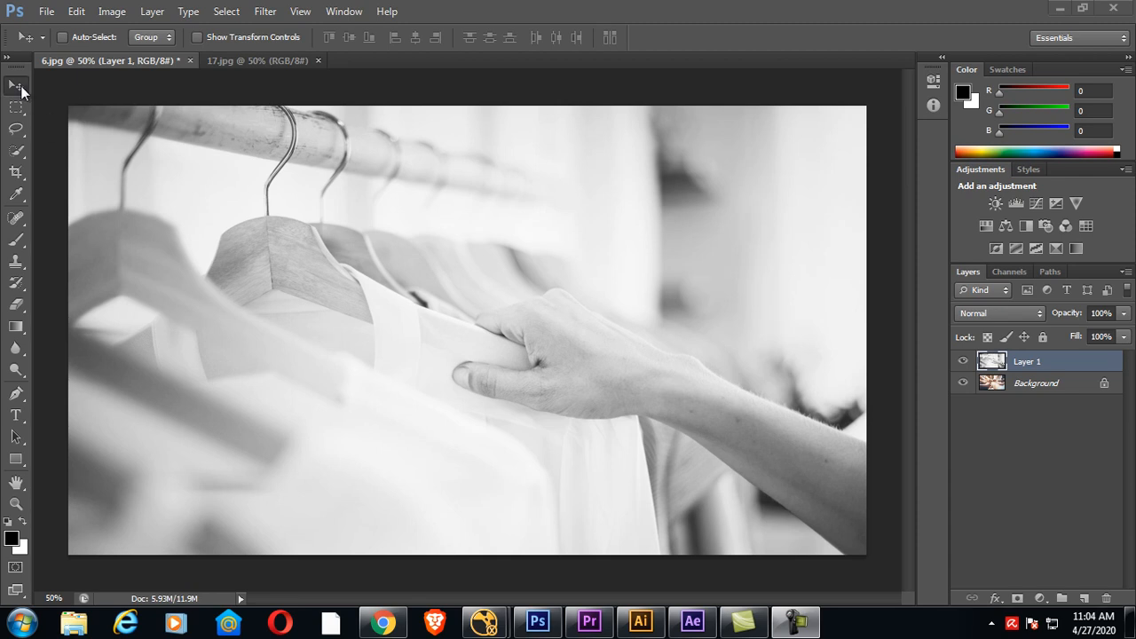
mouse_move(759, 298)
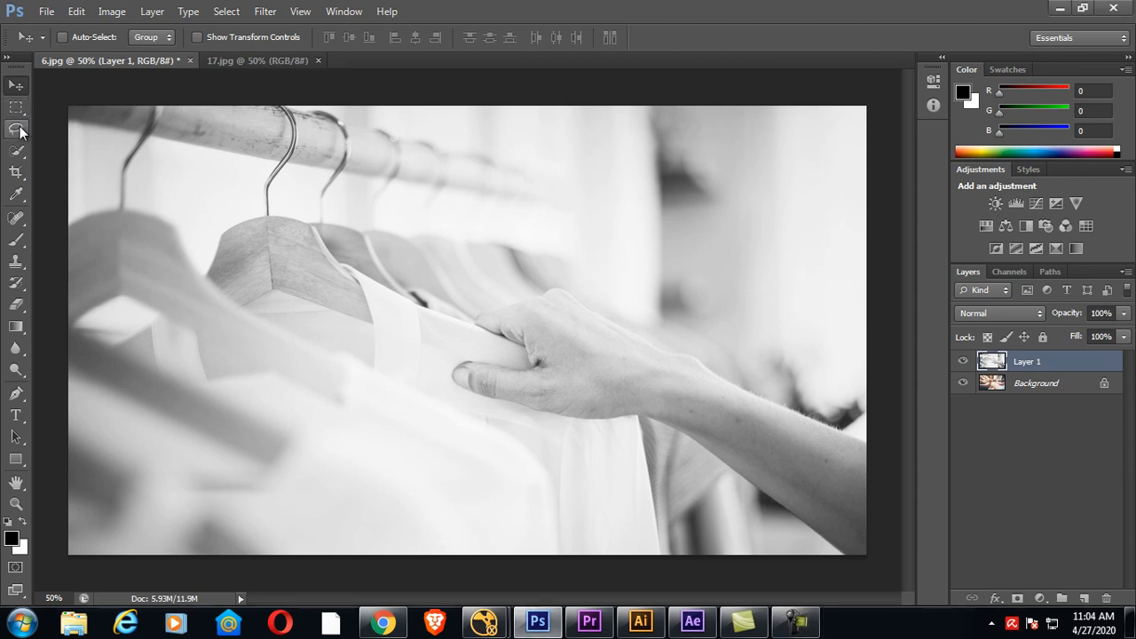
Step: Lasso a wavy strip across the top of Layer 1, delete it, and deselect
left_click(16, 129)
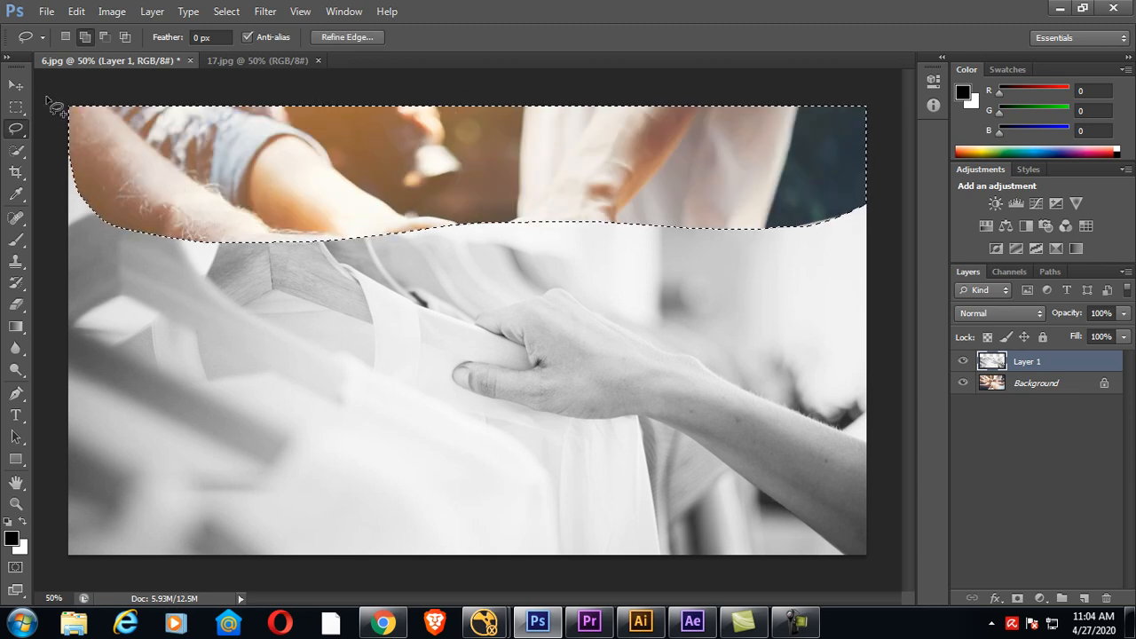
left_click(16, 85)
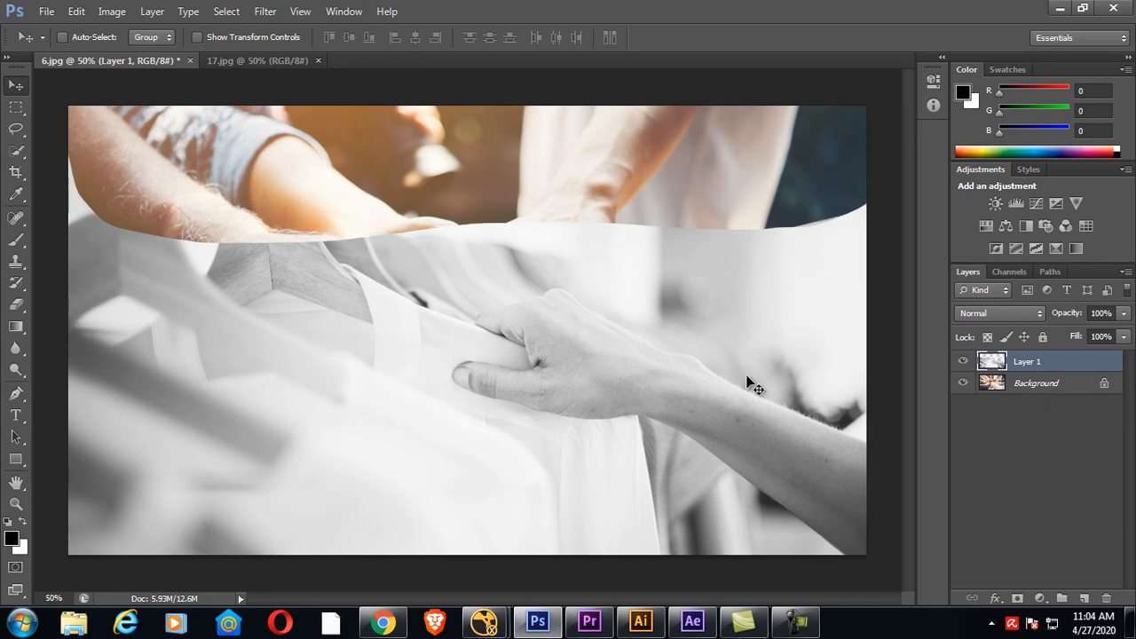
Step: Save As 'sample' into Libraries > Videos as a Photoshop file
left_click(46, 12)
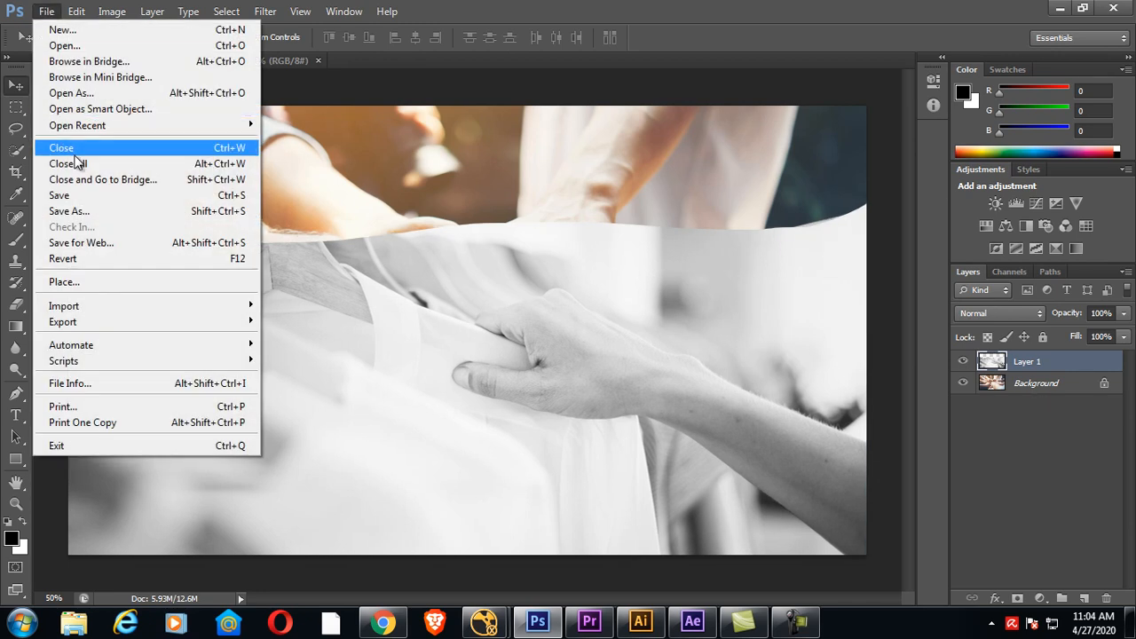
left_click(69, 210)
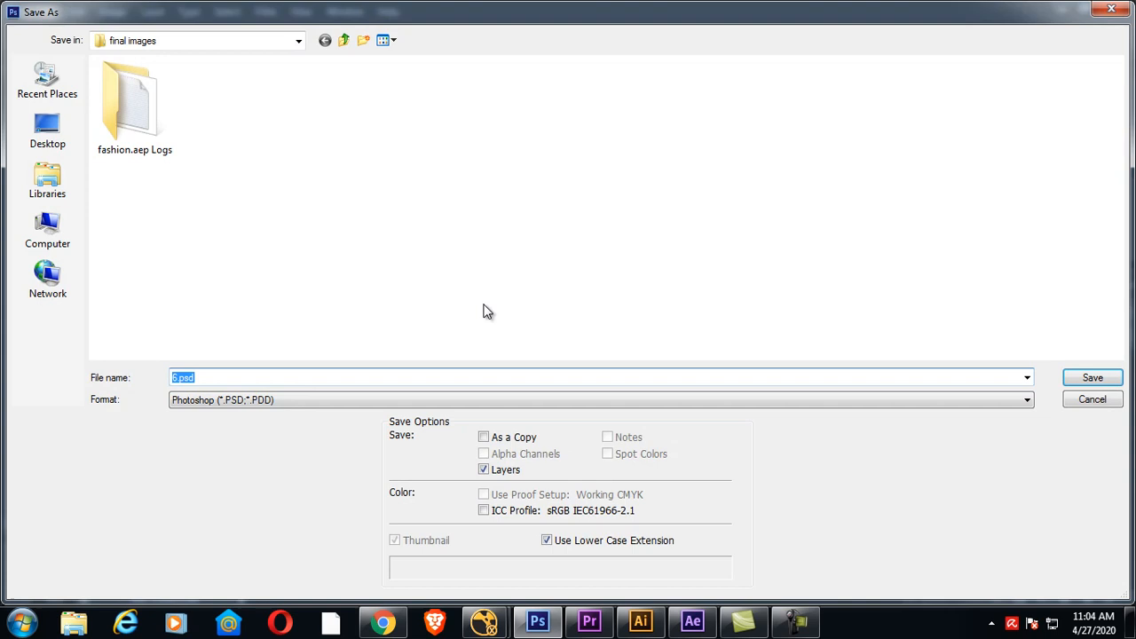
mouse_move(47, 178)
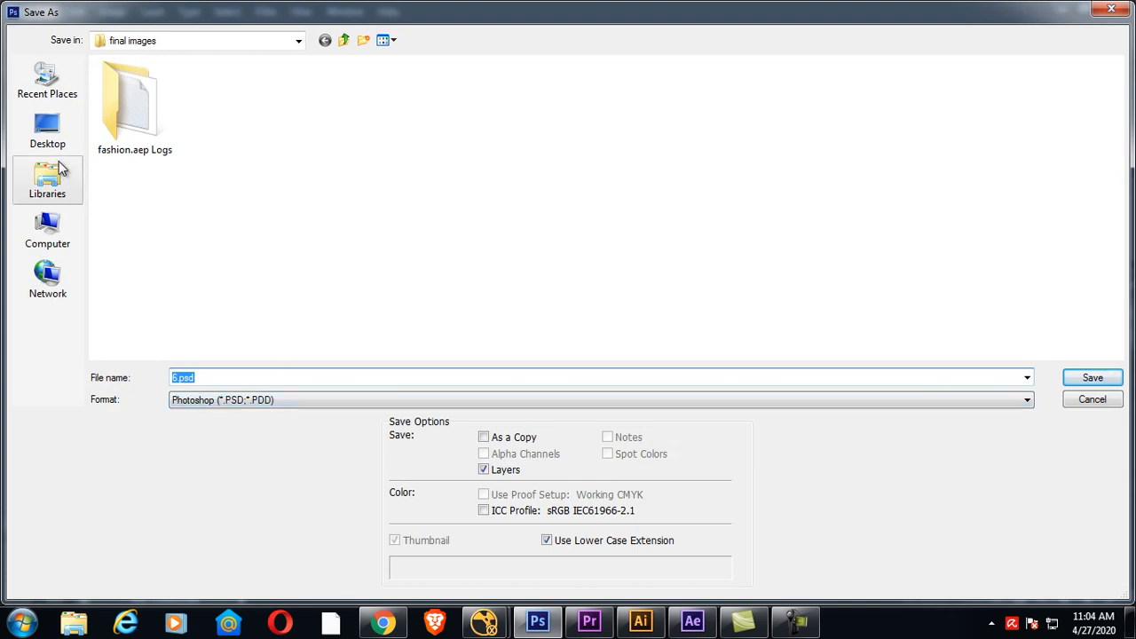
left_click(47, 180)
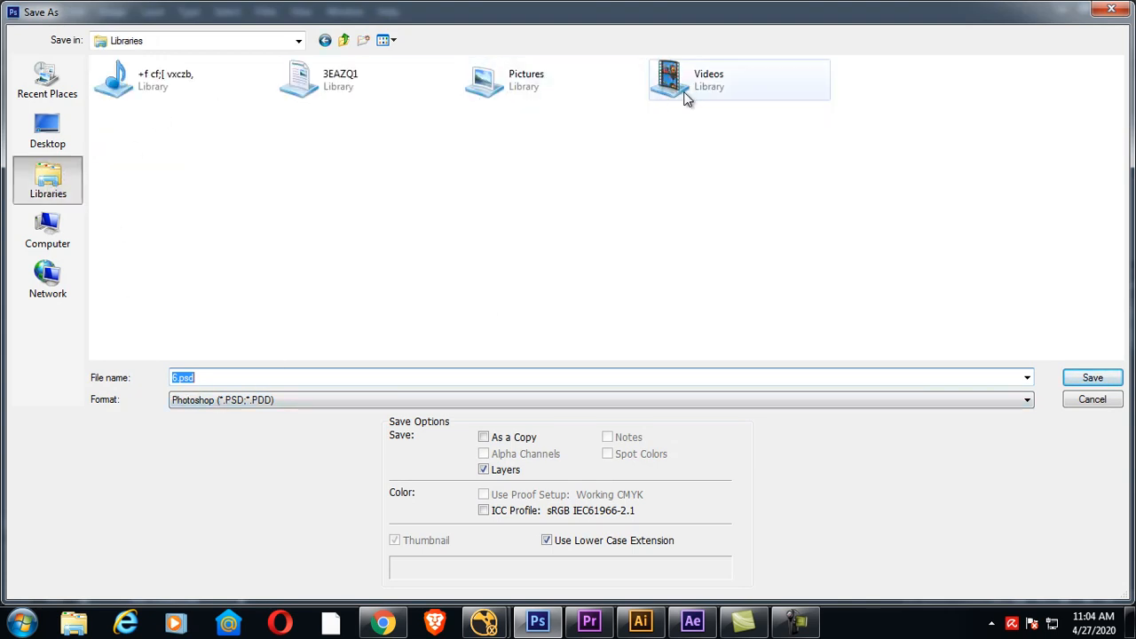
double_click(709, 80)
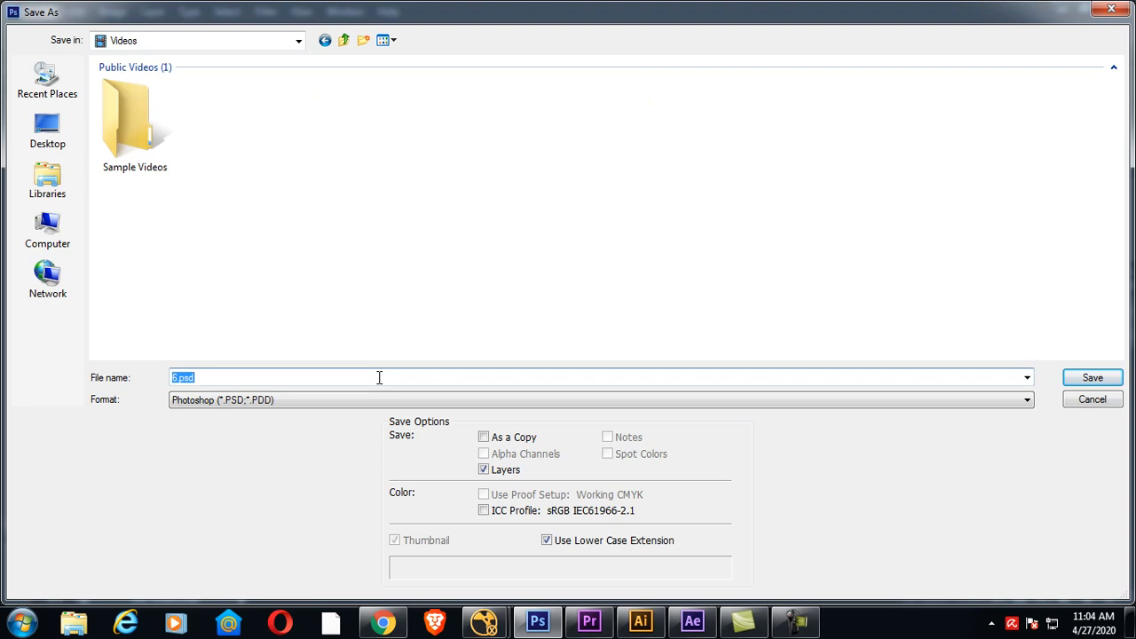
type("sample")
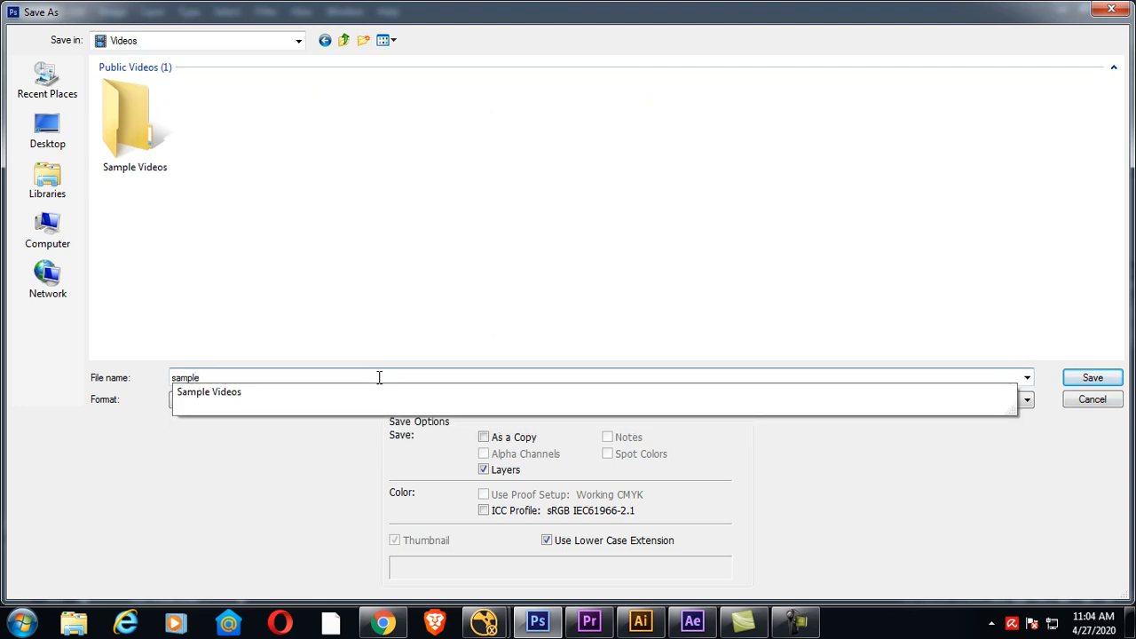
left_click(1093, 377)
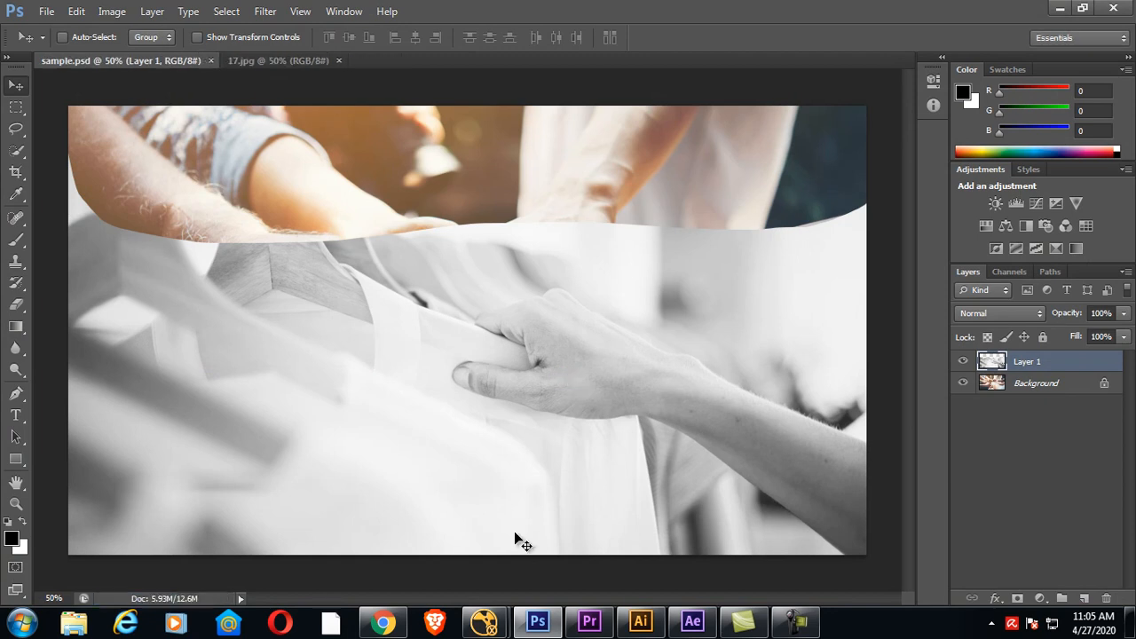
Step: Open the Read File(s) browser and look through the home, Music and drive root folders
left_click(483, 621)
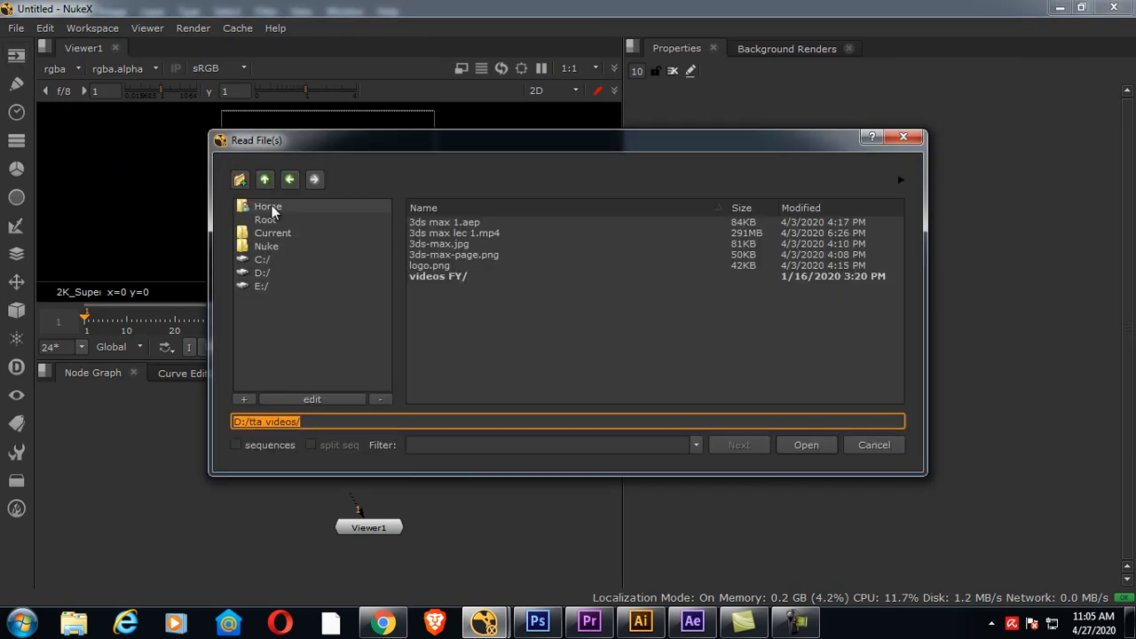
left_click(267, 206)
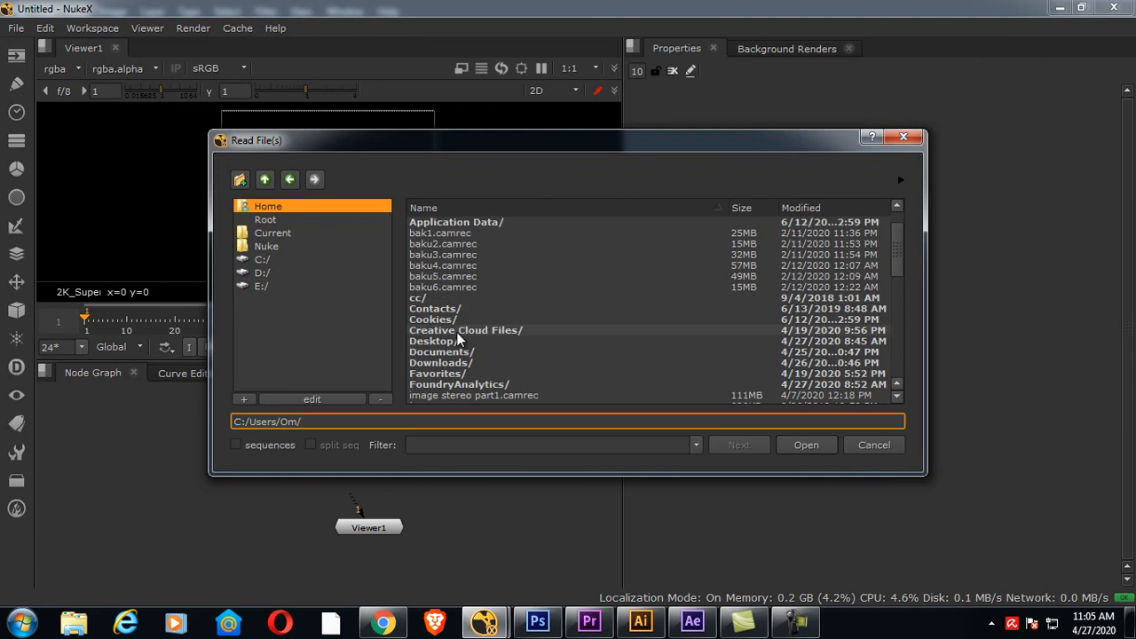
scroll("down", 3)
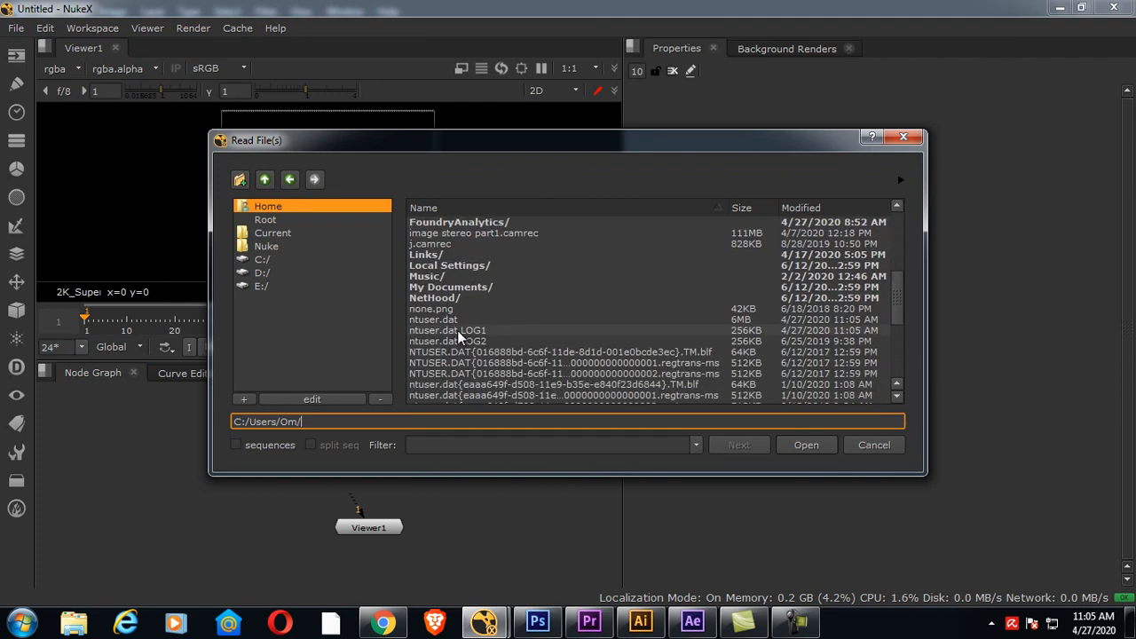
left_click(426, 244)
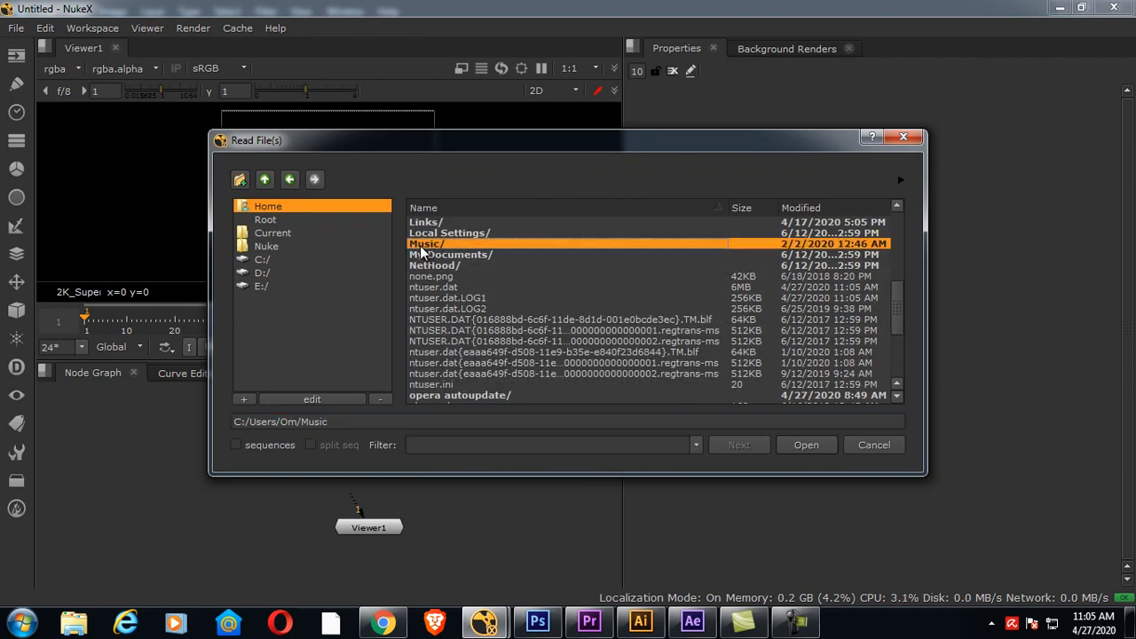
double_click(426, 243)
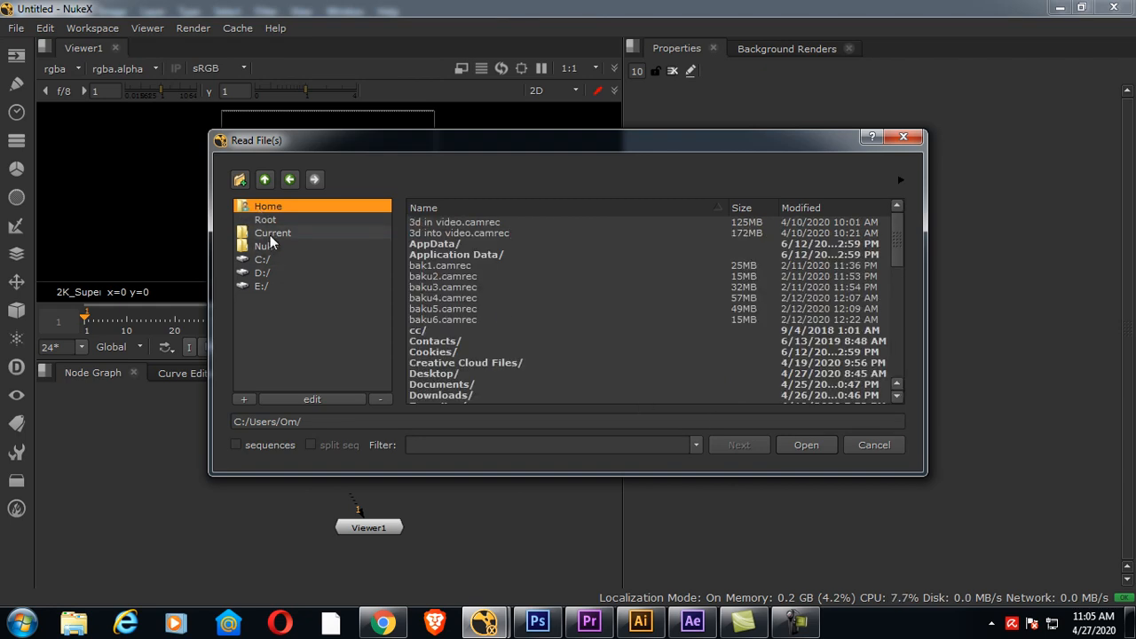
left_click(265, 219)
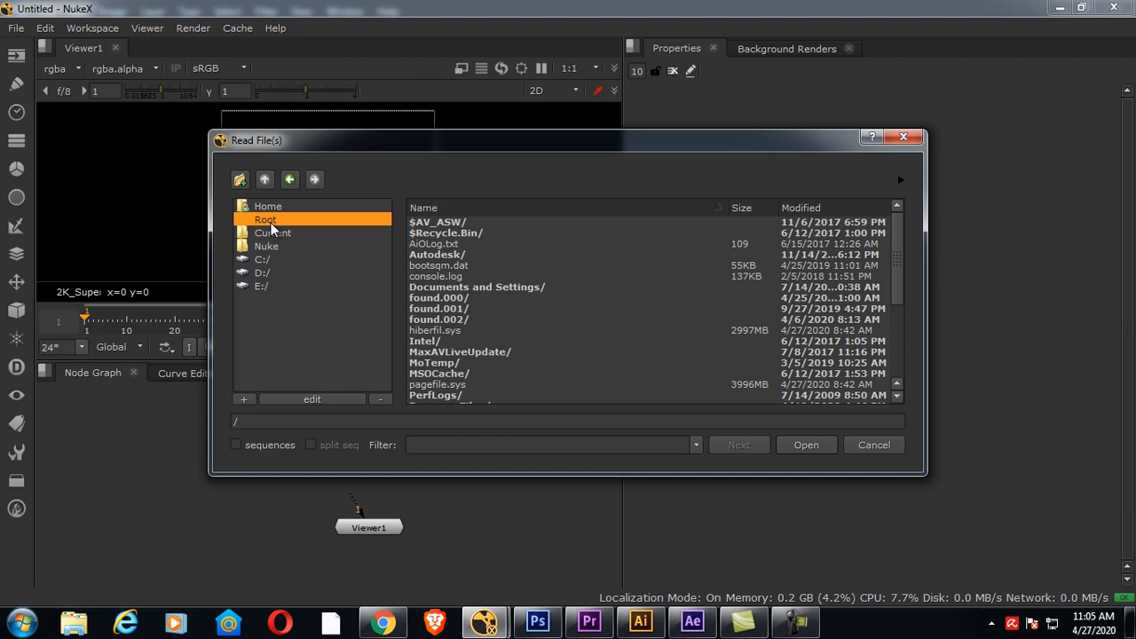
scroll("down", 3)
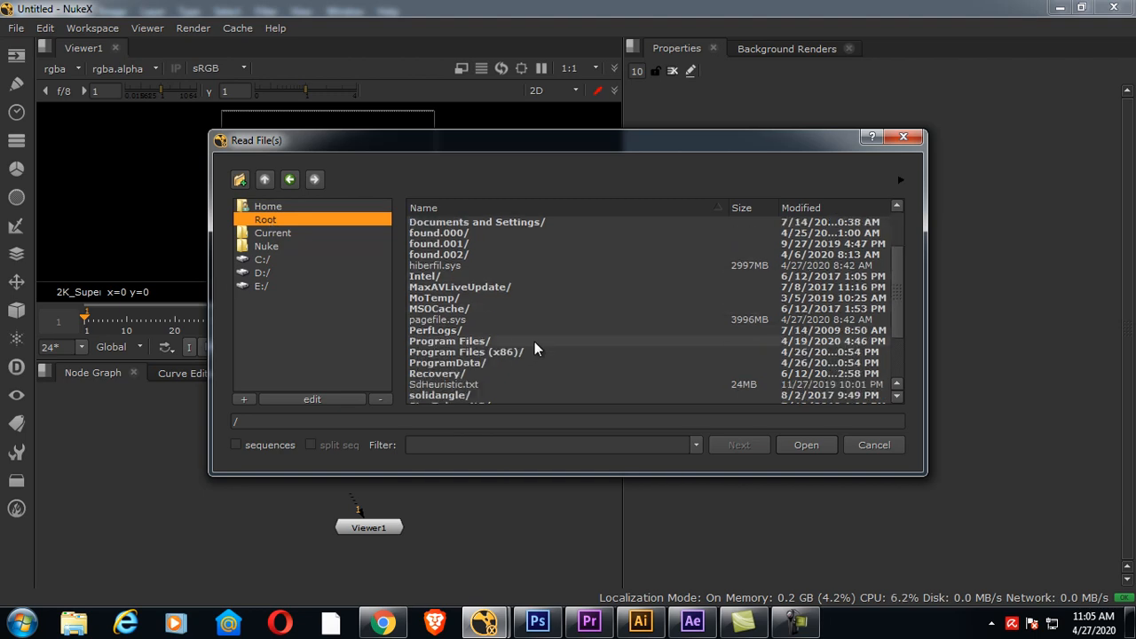
scroll("down", 3)
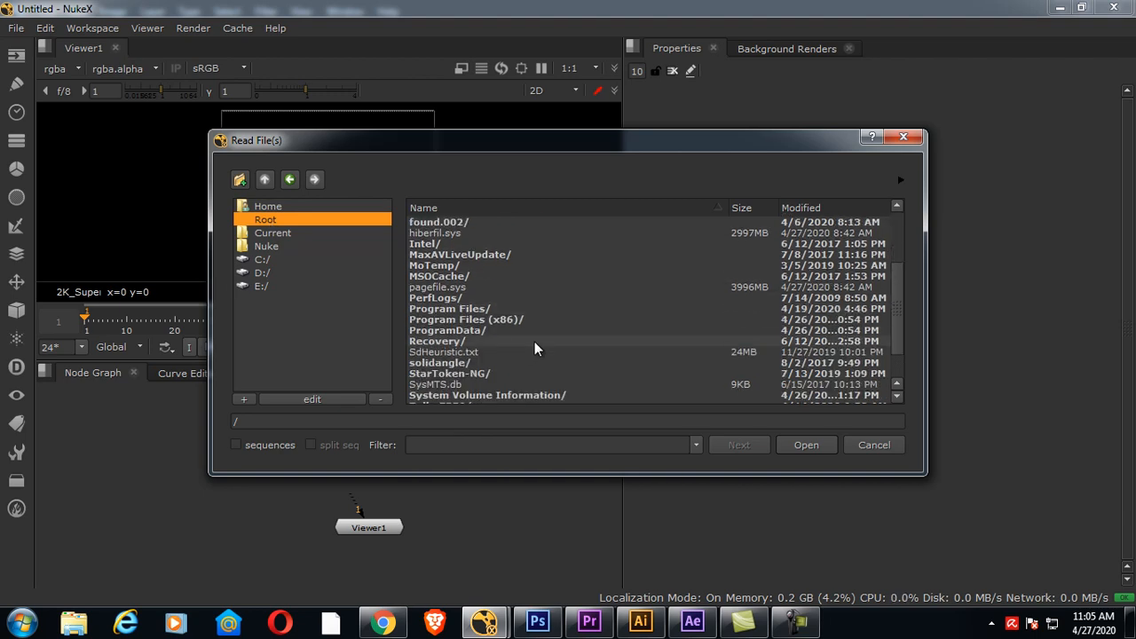
scroll("down", 3)
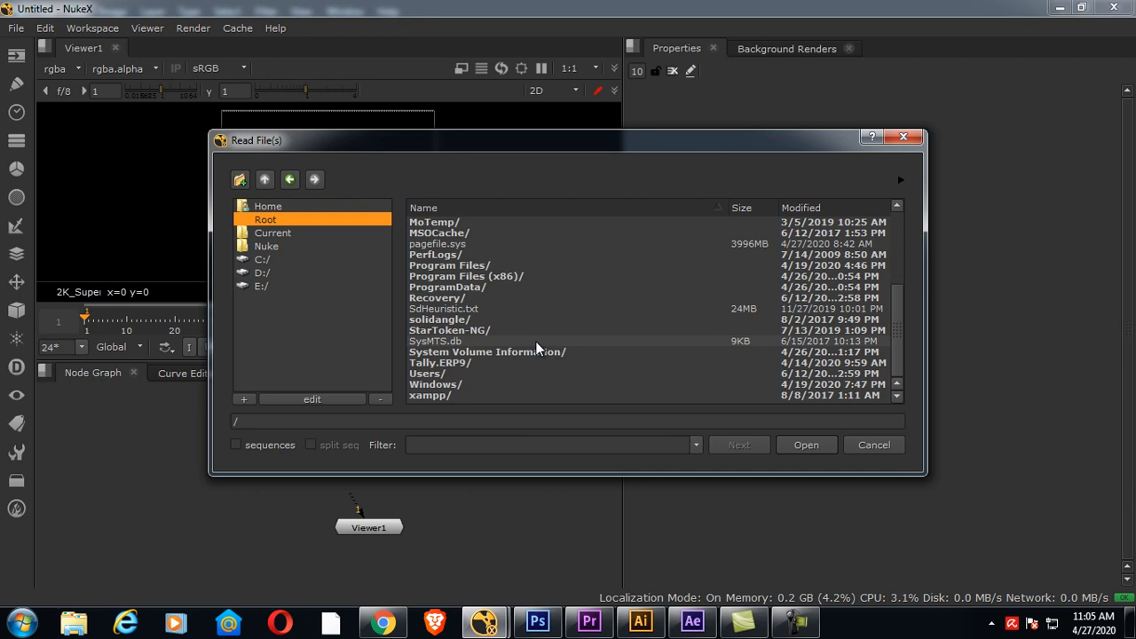
Step: Browse Users > Public Music and Videos sample folders, then cancel the browser
double_click(427, 373)
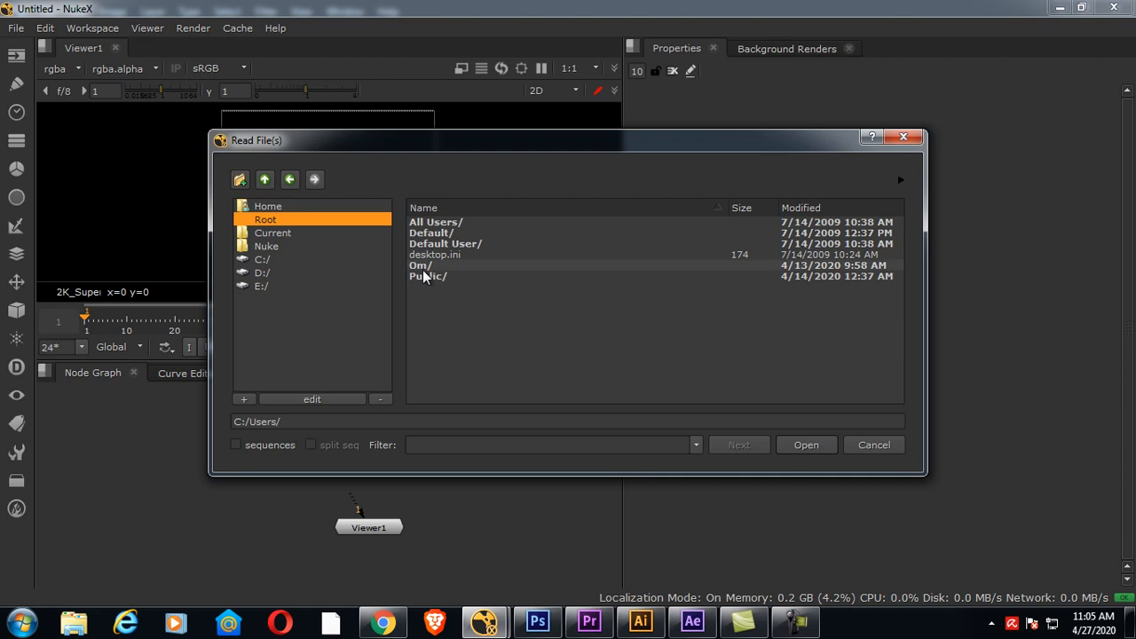
double_click(428, 276)
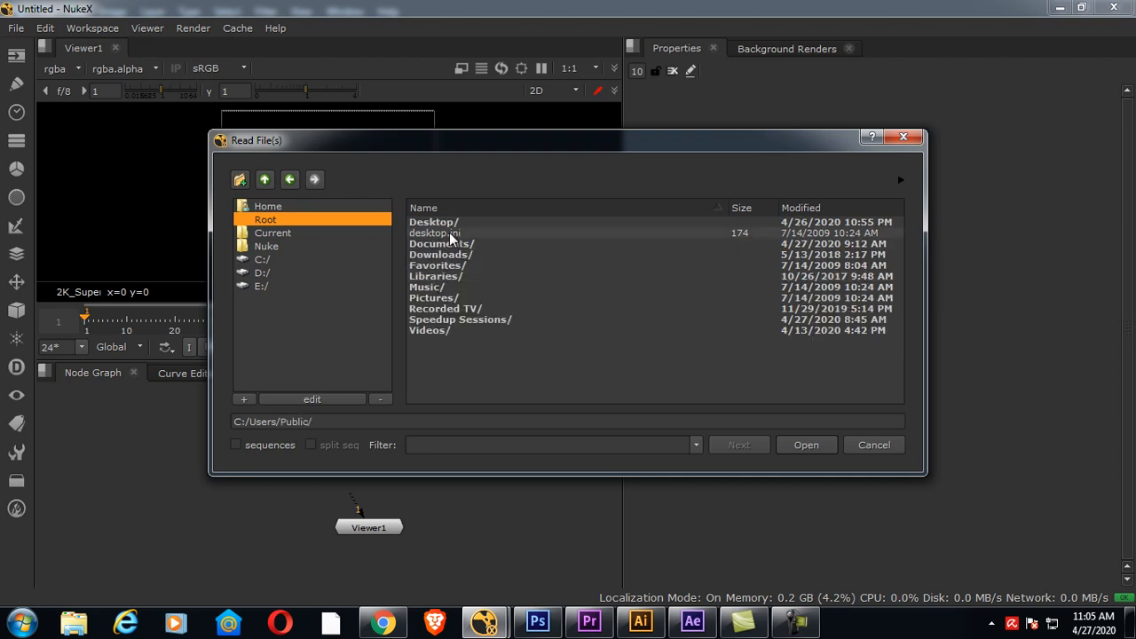
double_click(427, 287)
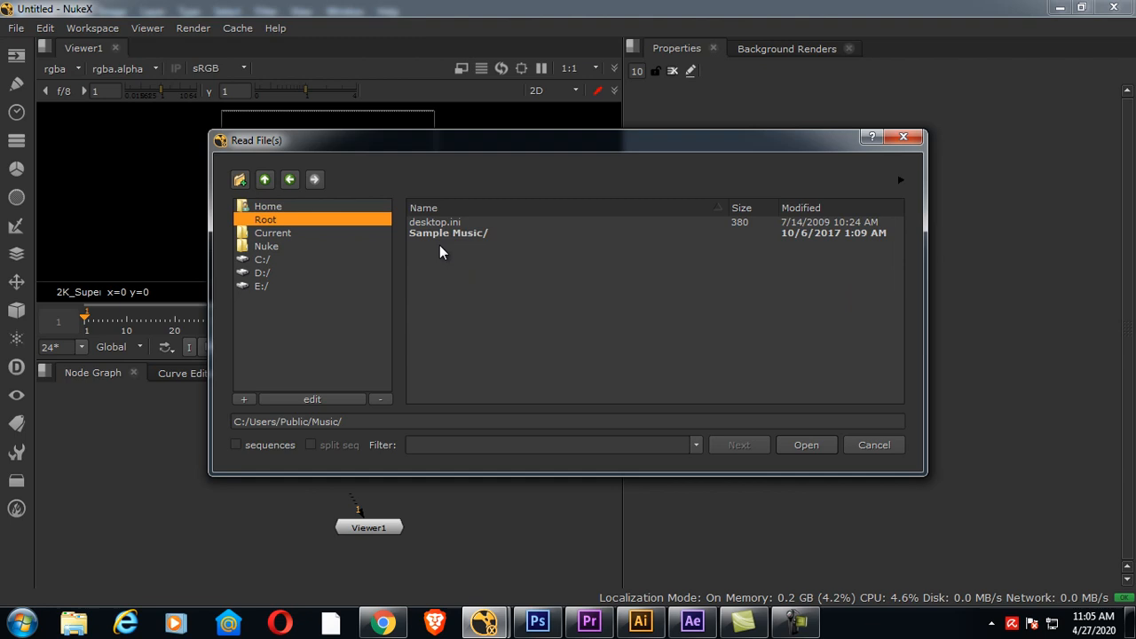
double_click(448, 233)
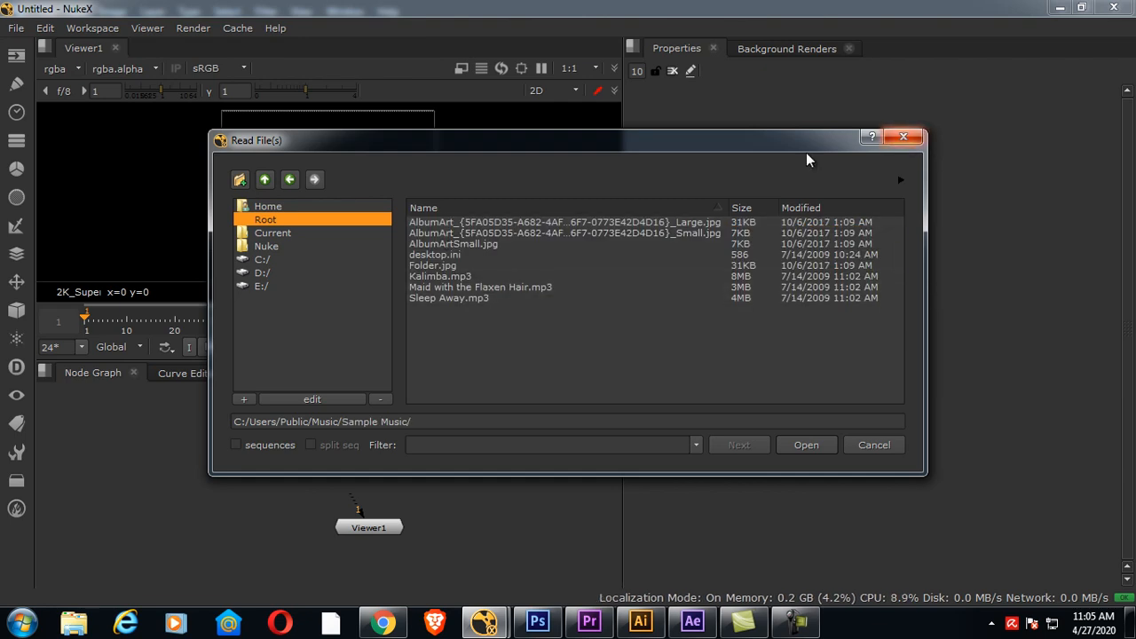
mouse_move(264, 179)
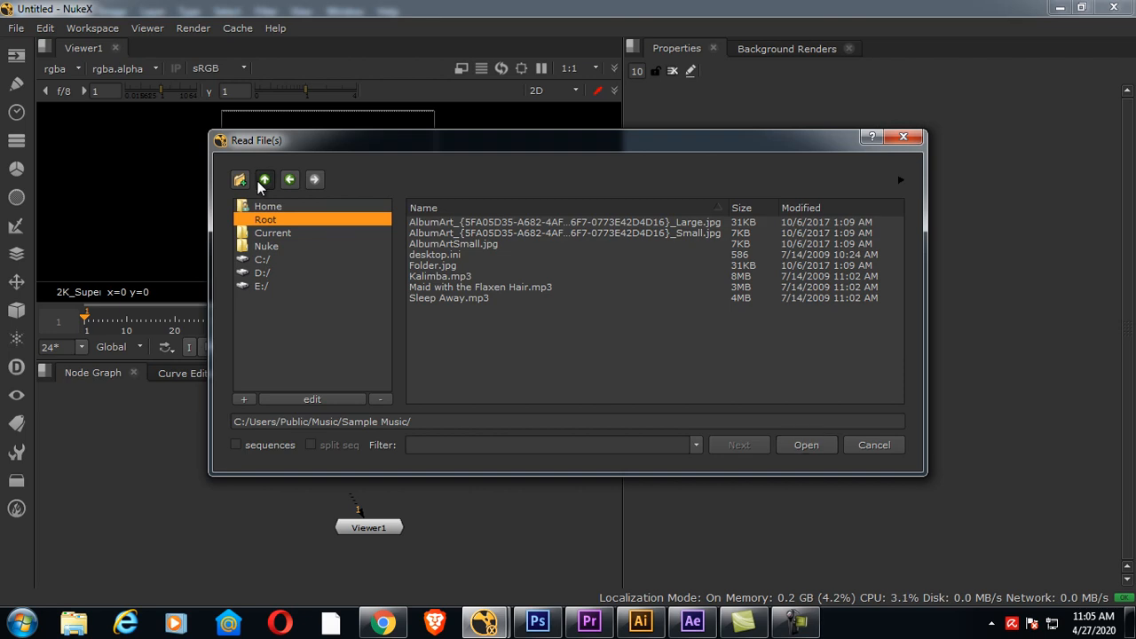
left_click(264, 180)
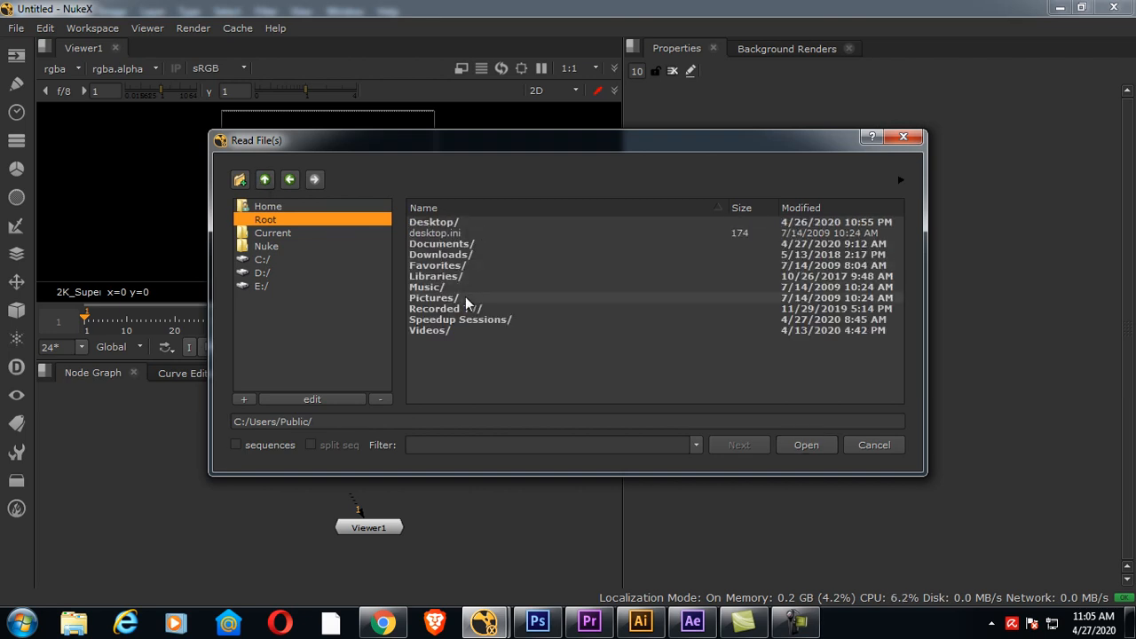
double_click(428, 330)
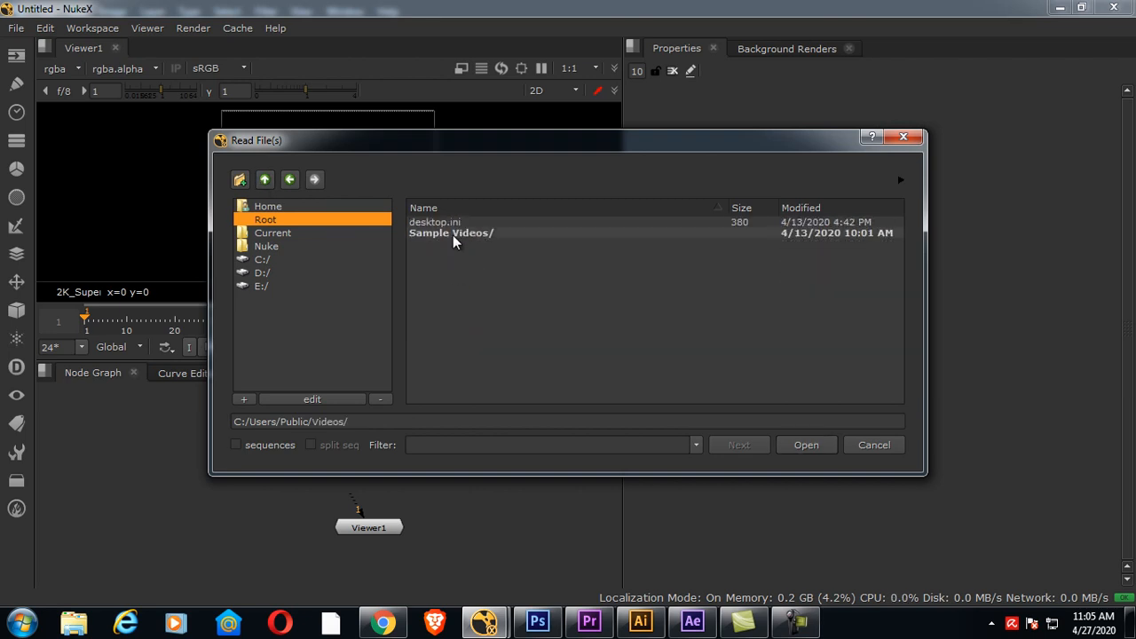
double_click(451, 233)
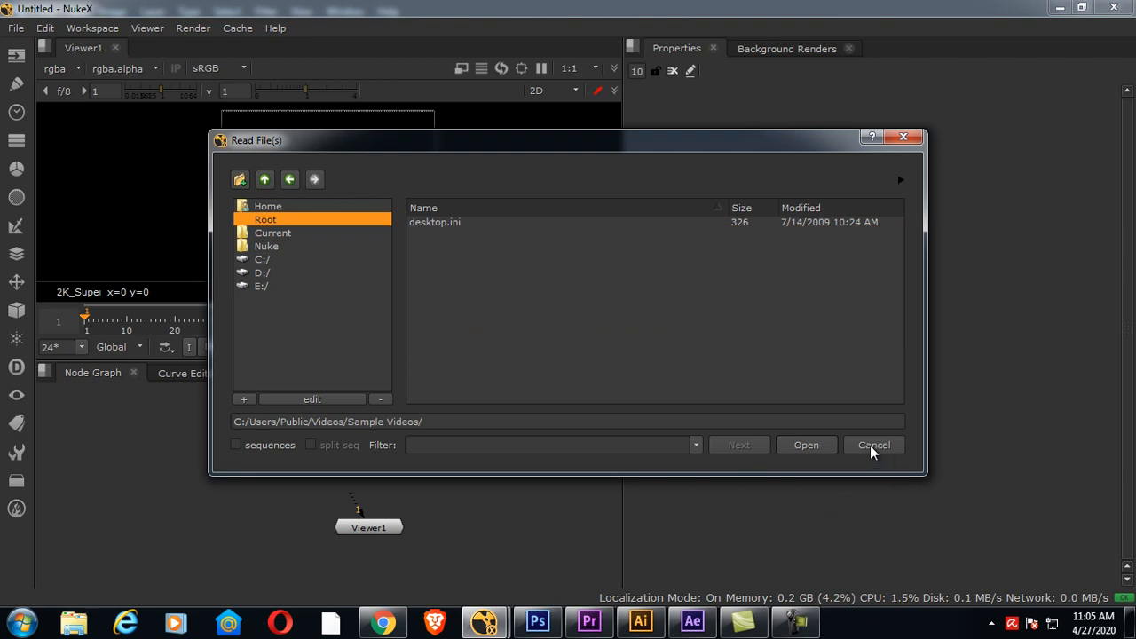
left_click(873, 445)
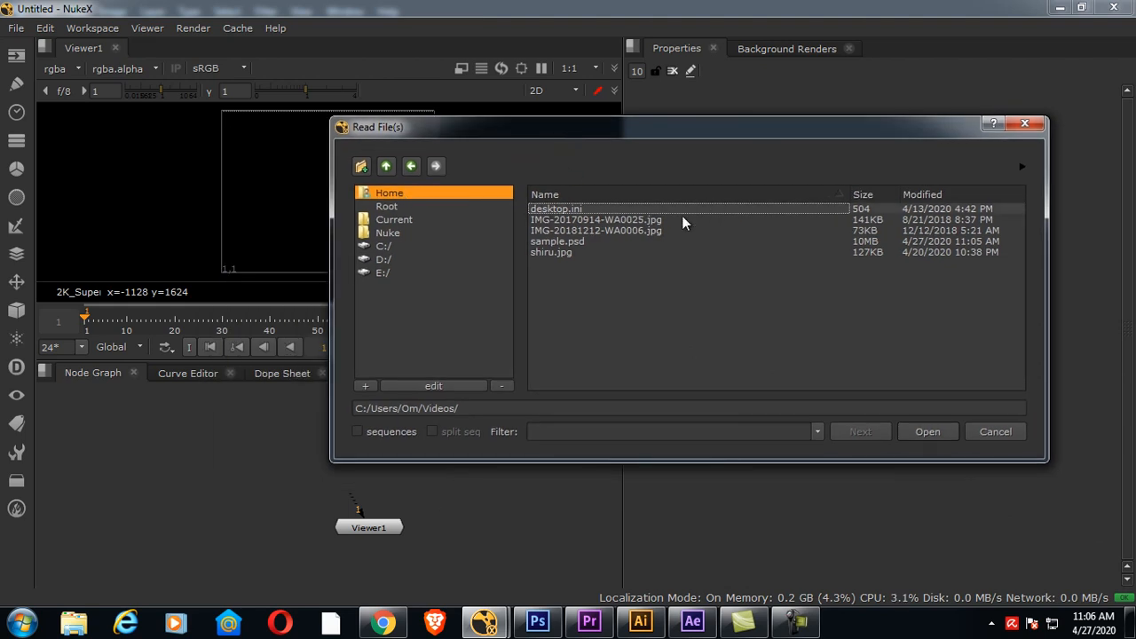
Step: Select sample.psd in the Videos folder and open it as a Read node
left_click(558, 240)
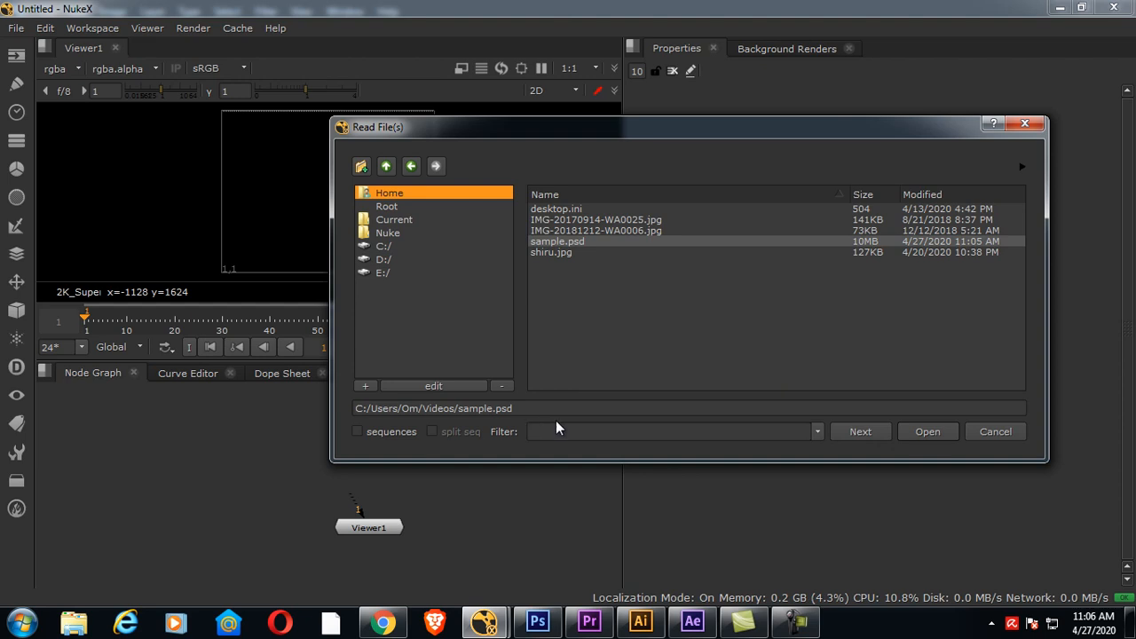
left_click(558, 240)
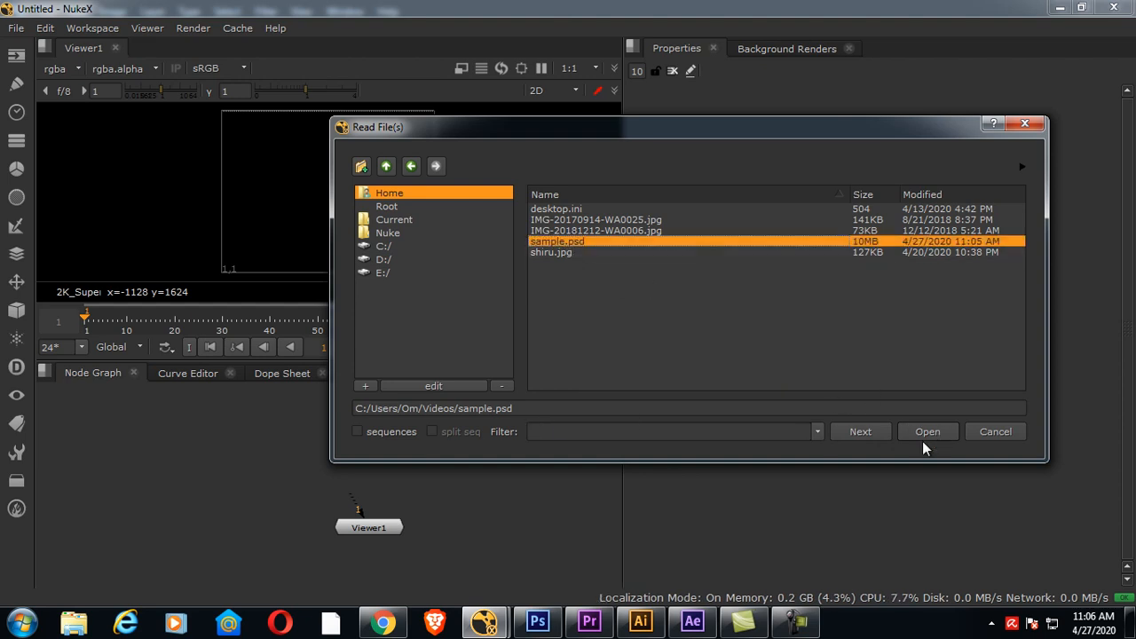
left_click(926, 431)
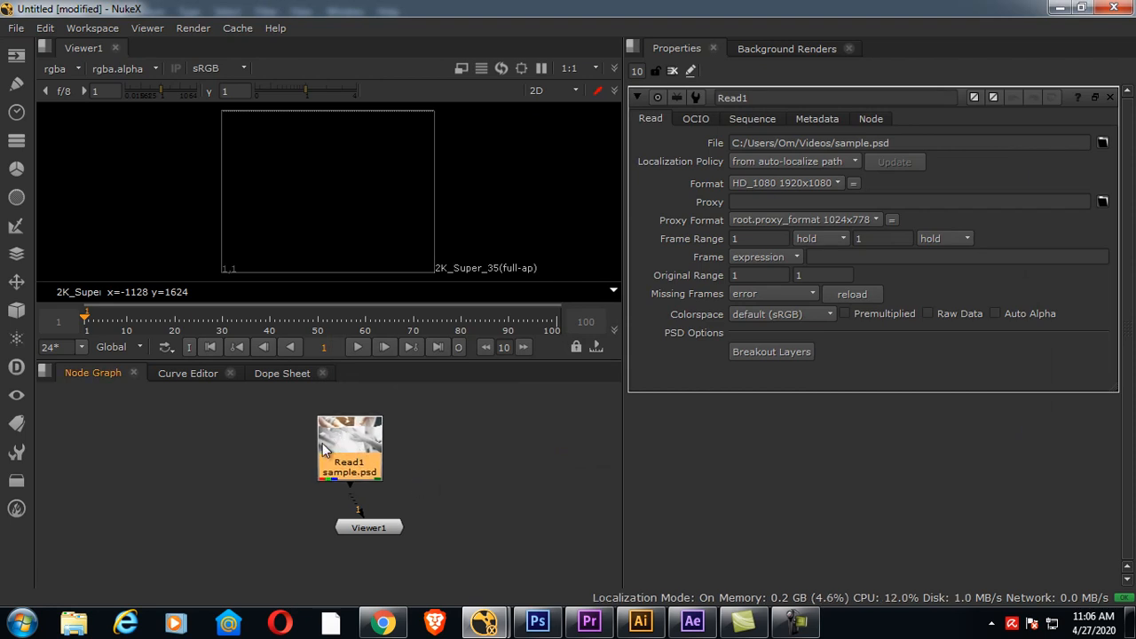
Step: Connect the Read1 node's output to the Viewer1 input
left_click_drag(349, 448, 219, 448)
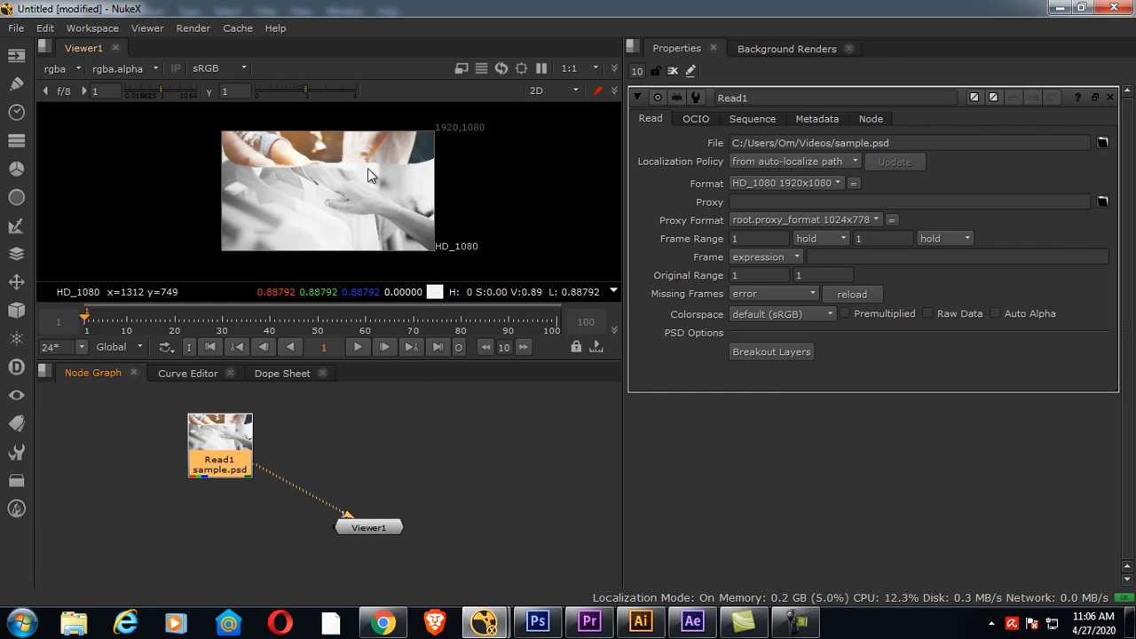
mouse_move(780, 158)
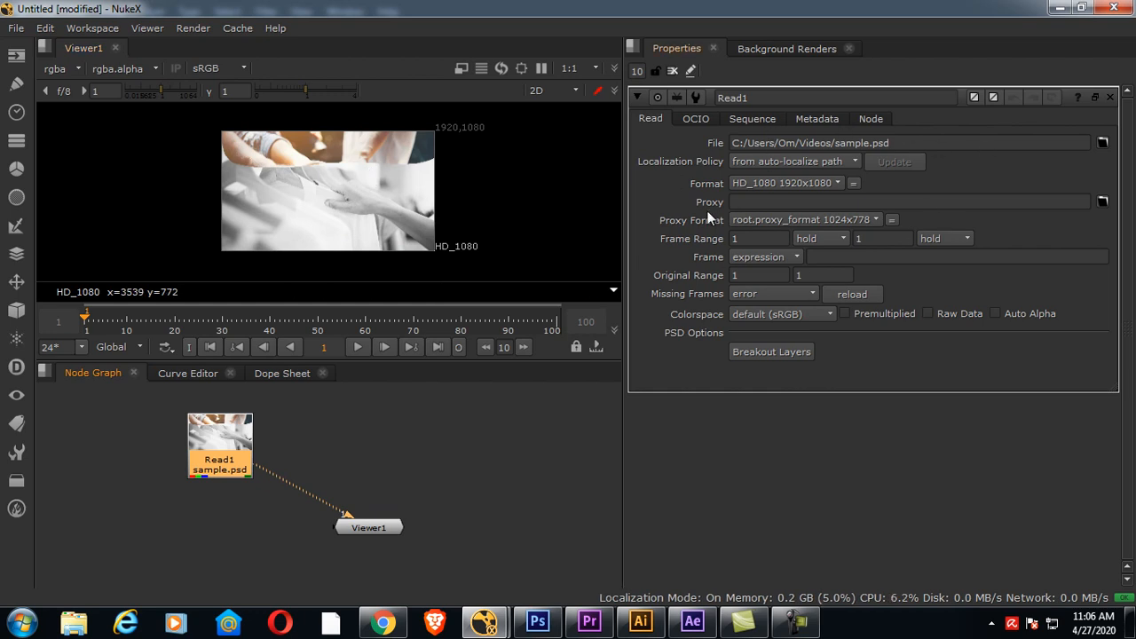
mouse_move(825, 289)
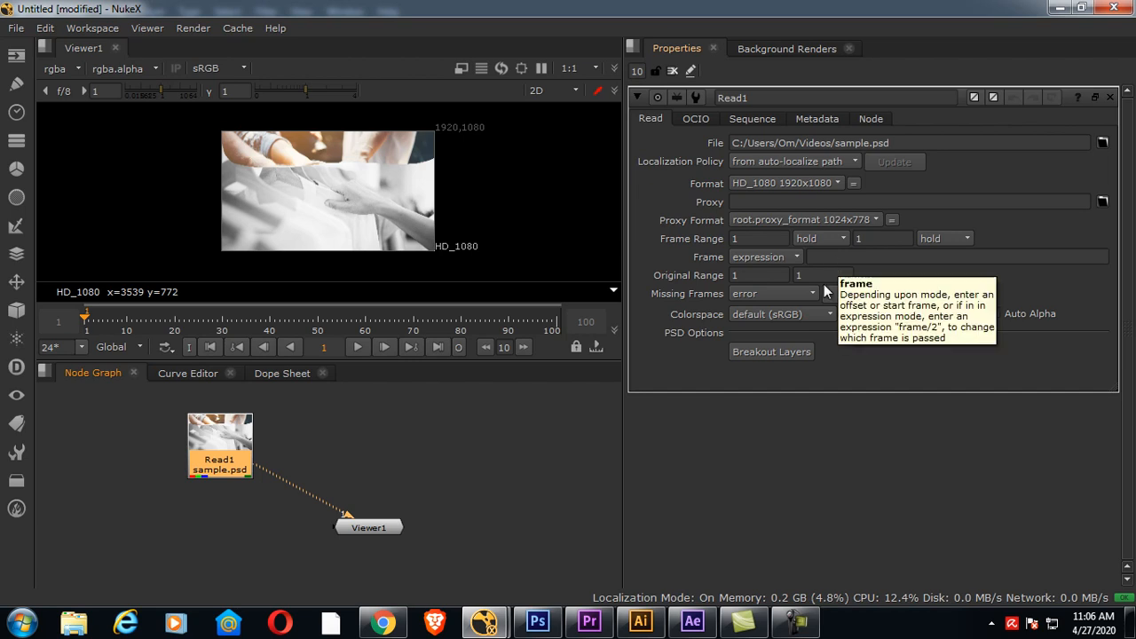
mouse_move(771, 351)
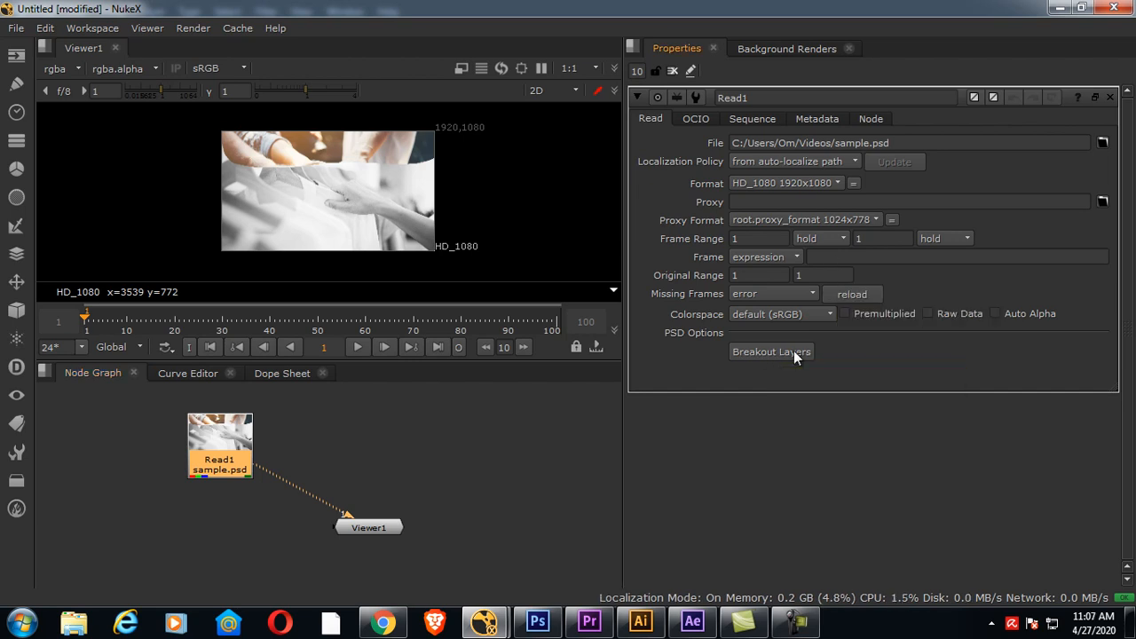
Step: Run Breakout Layers on Read1, then switch to Photoshop
left_click(771, 352)
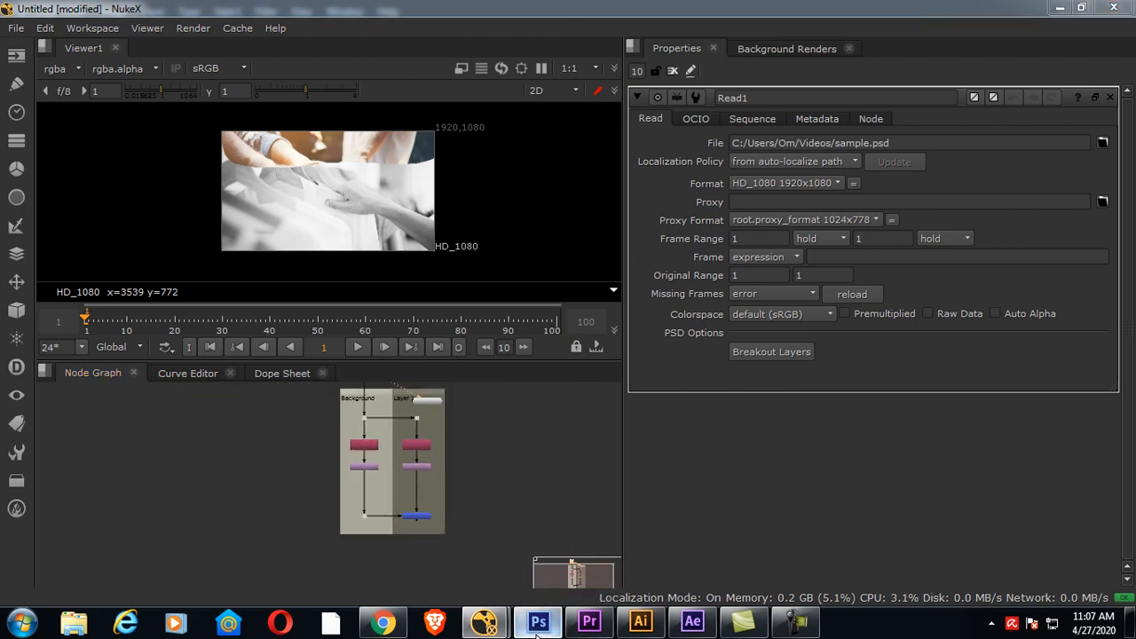
left_click(46, 10)
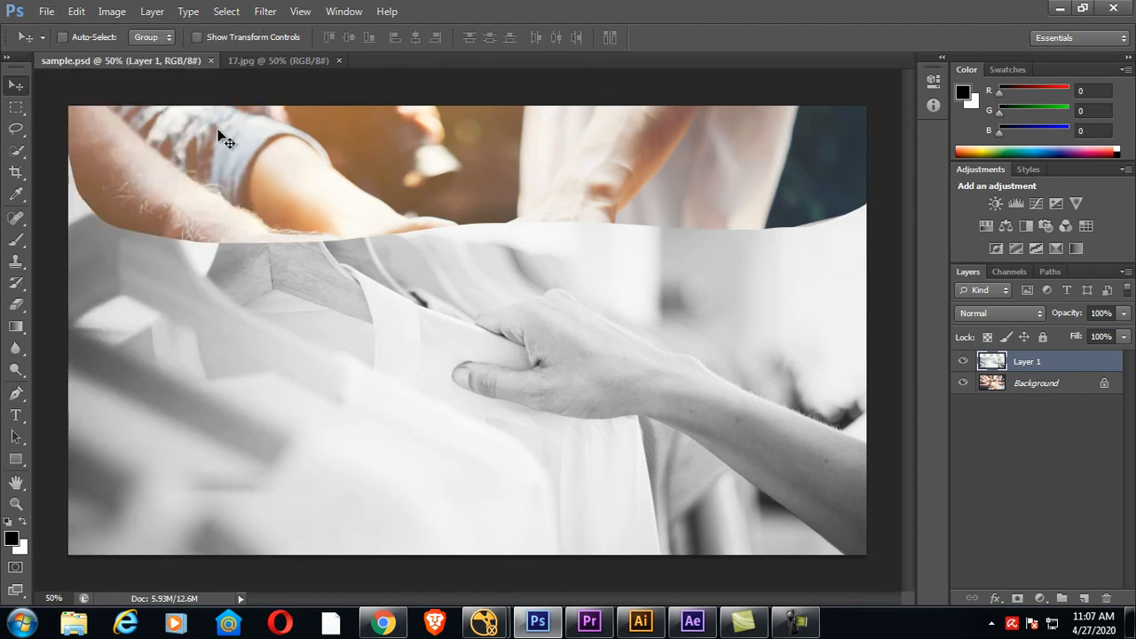
Step: Browse drive D: past a JPEG error and open design-innovation.jpg
left_click(46, 11)
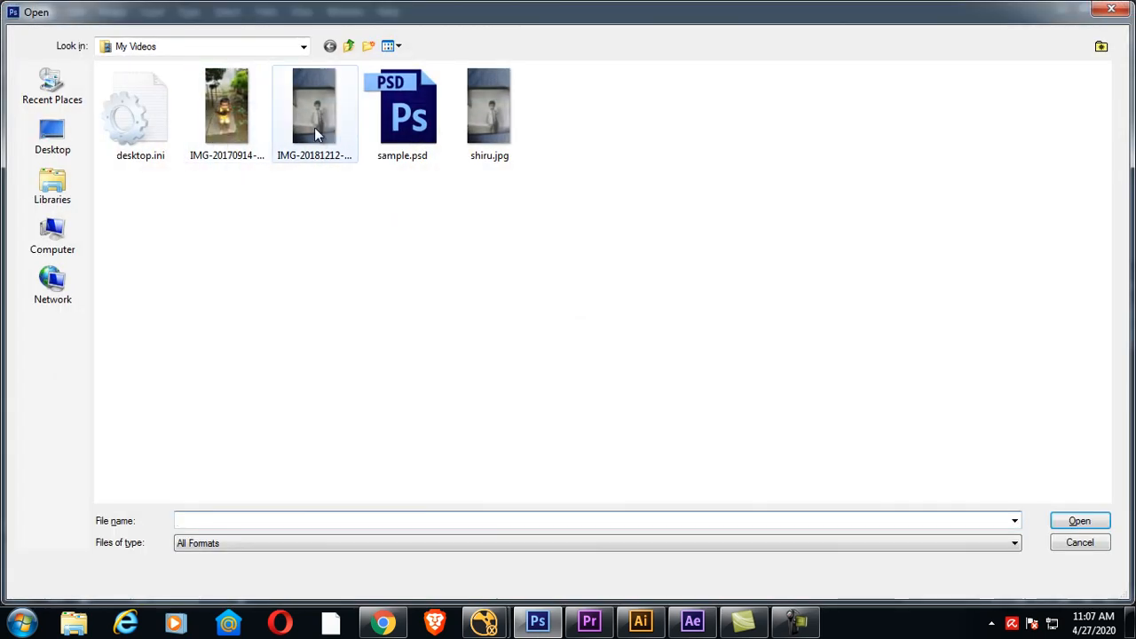
left_click(52, 235)
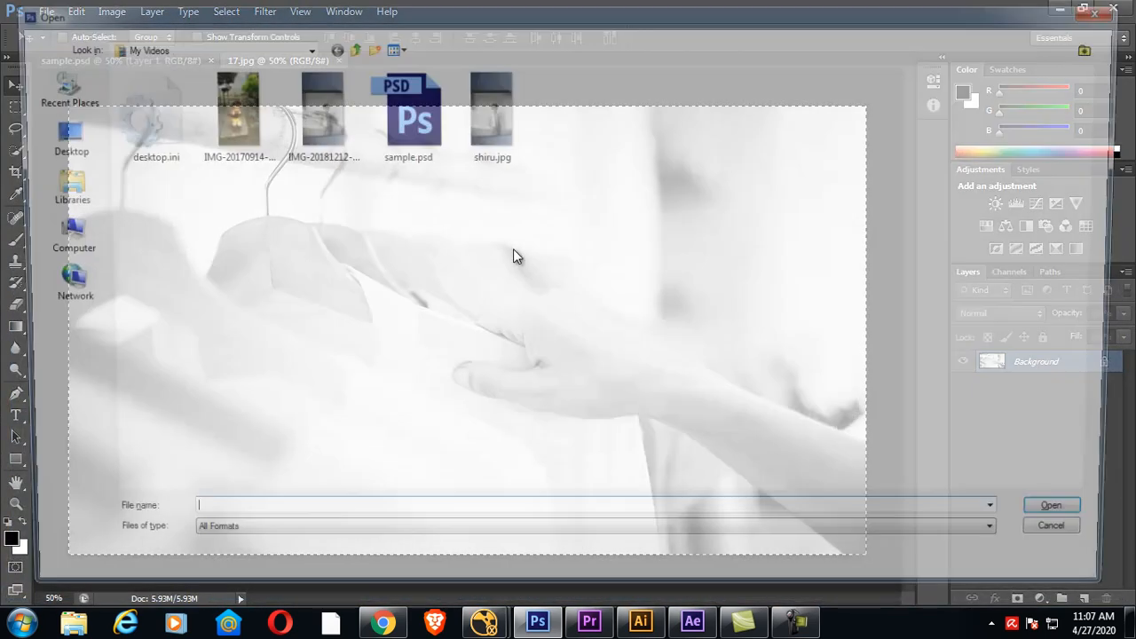
left_click(52, 235)
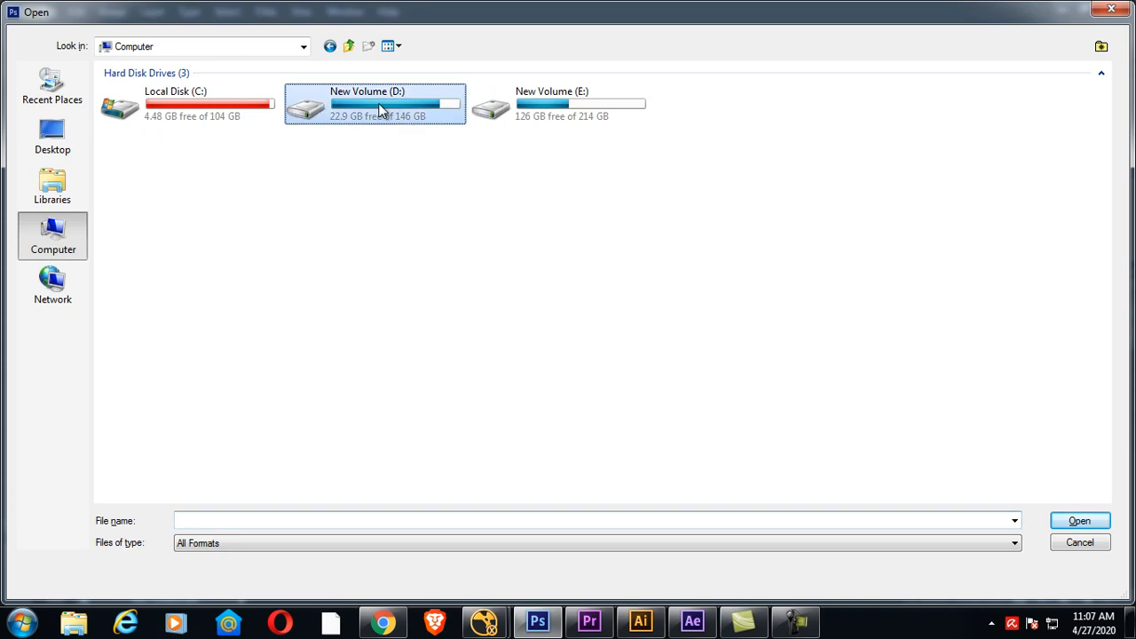
double_click(374, 105)
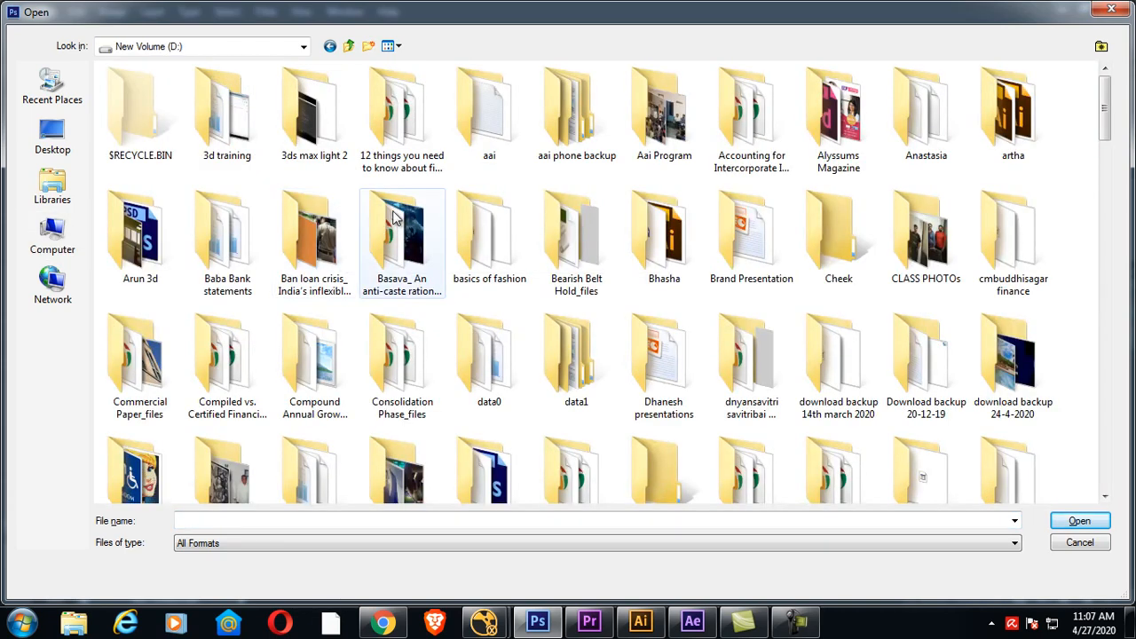
left_click(664, 111)
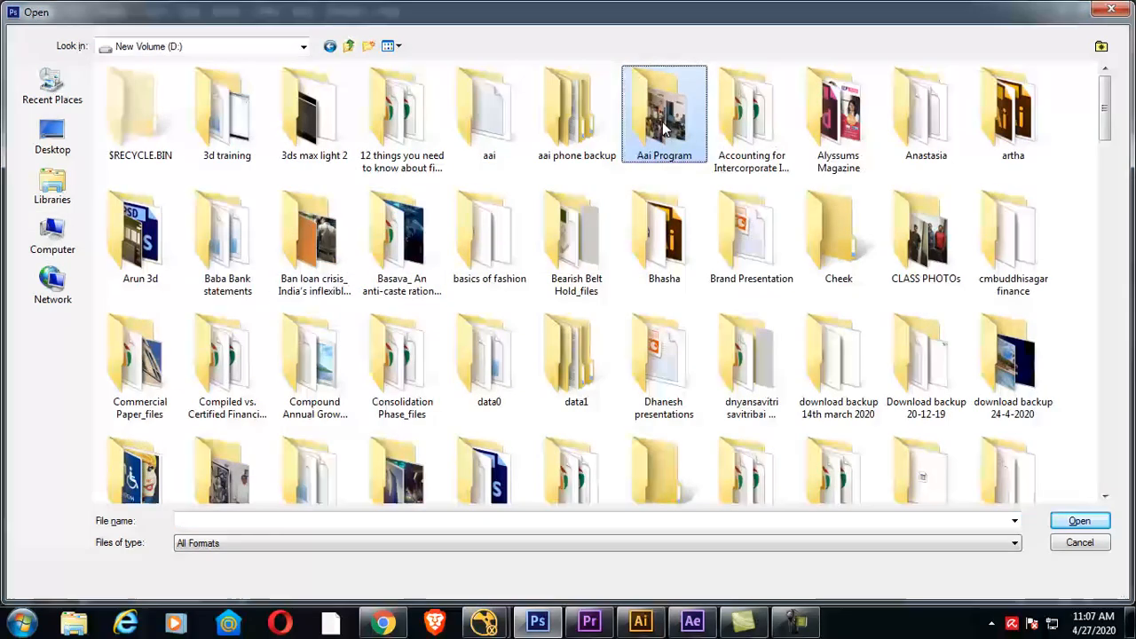
left_click(1079, 520)
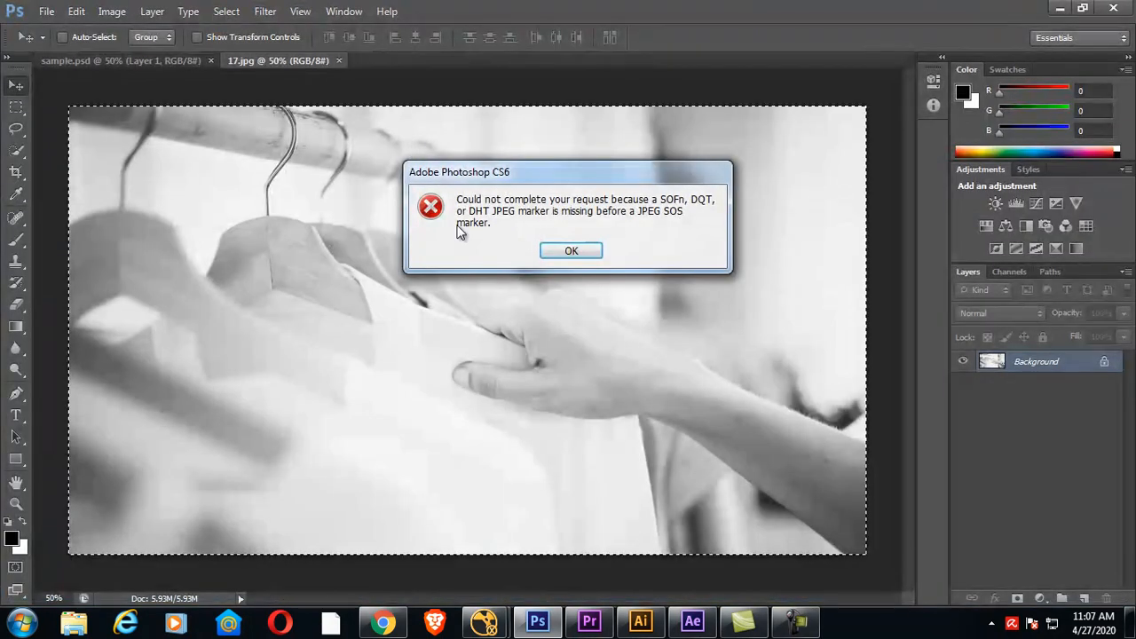
left_click(571, 250)
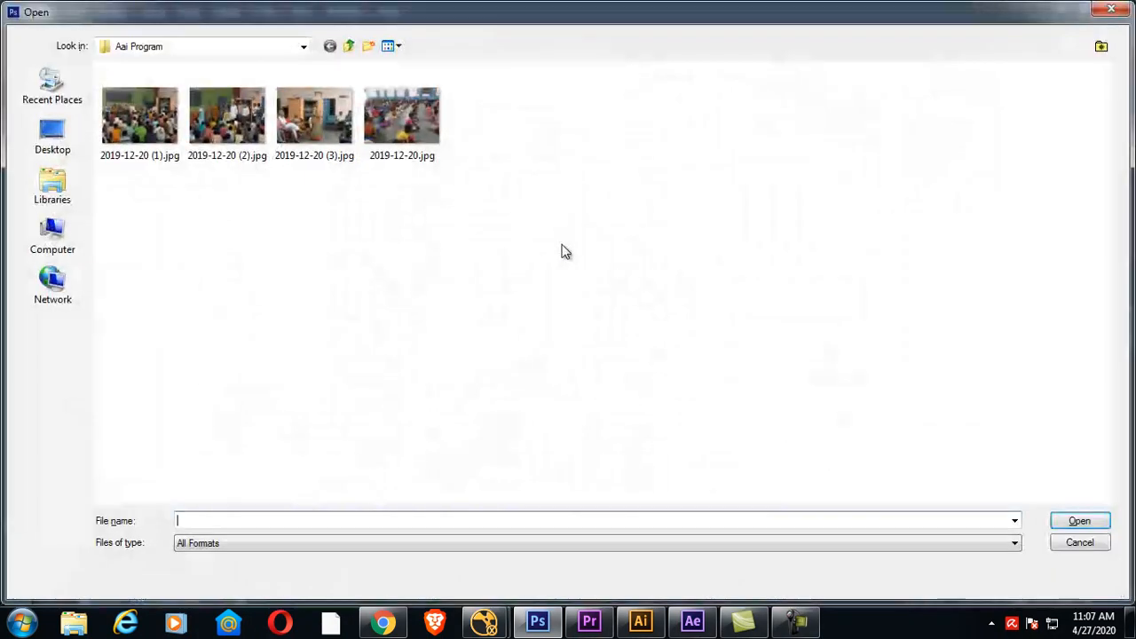
left_click(349, 47)
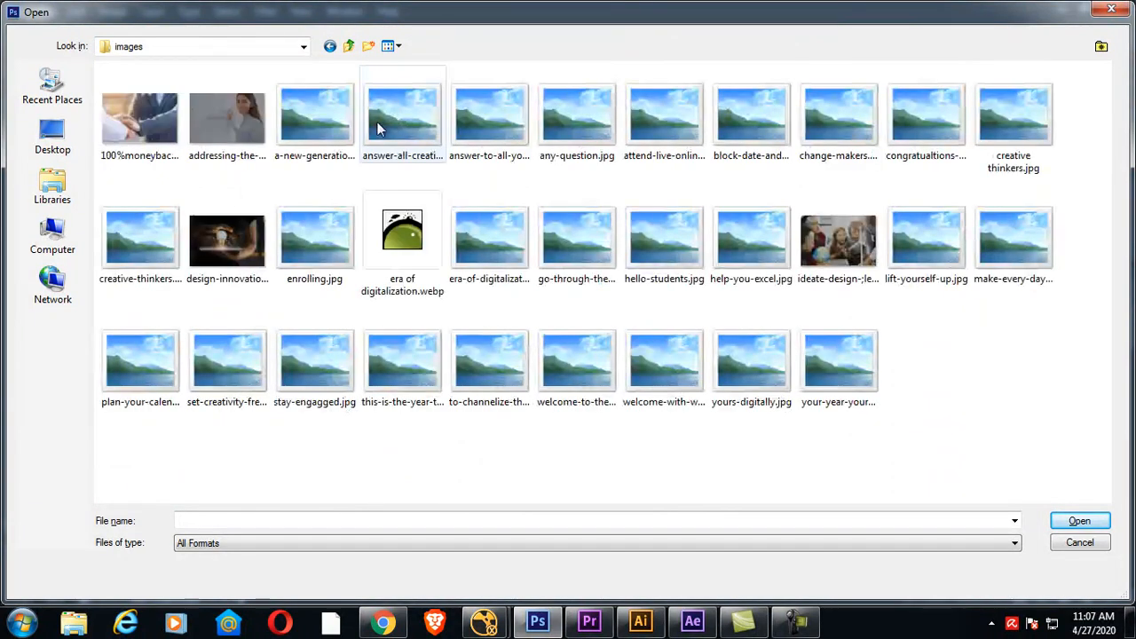
double_click(226, 240)
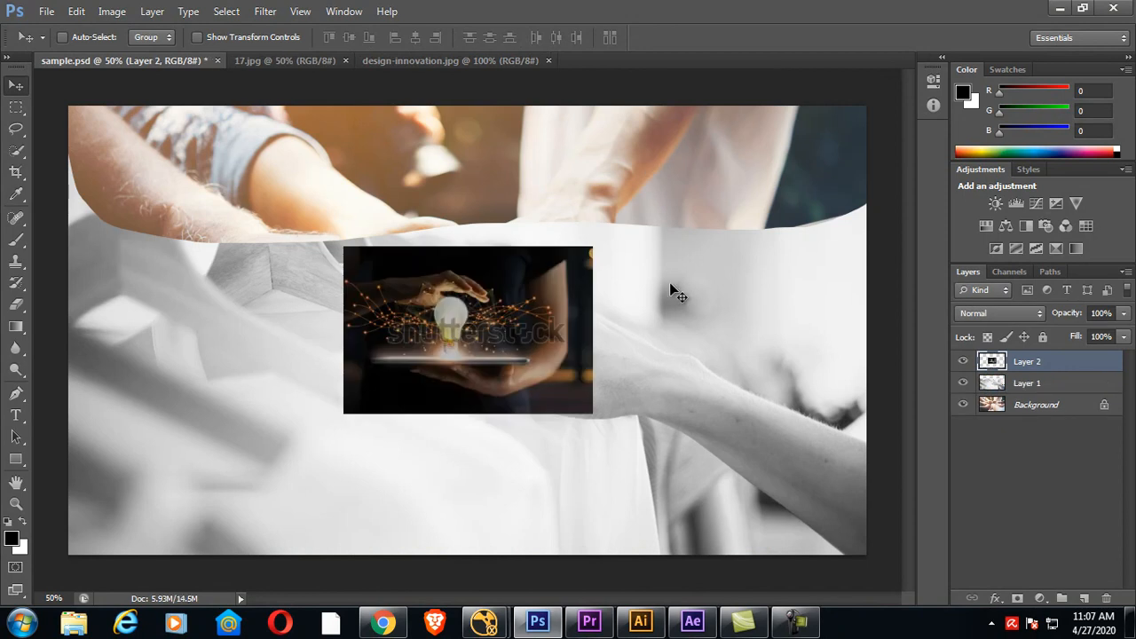
mouse_move(541, 288)
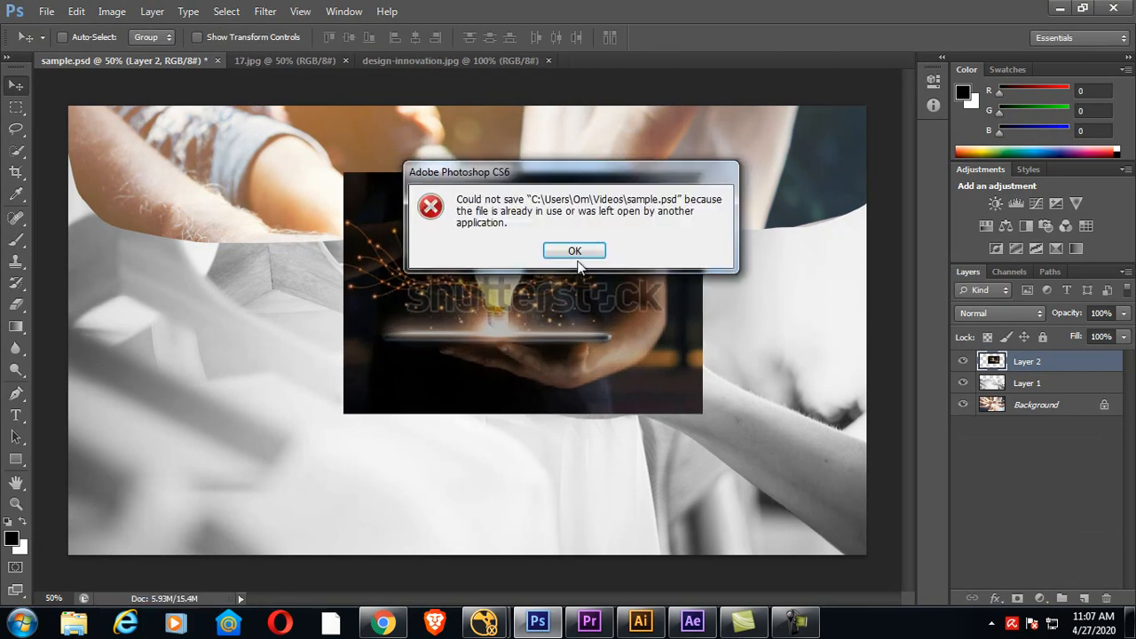
Step: Dismiss the save error and save as sample1.psd with maximum compatibility
left_click(574, 251)
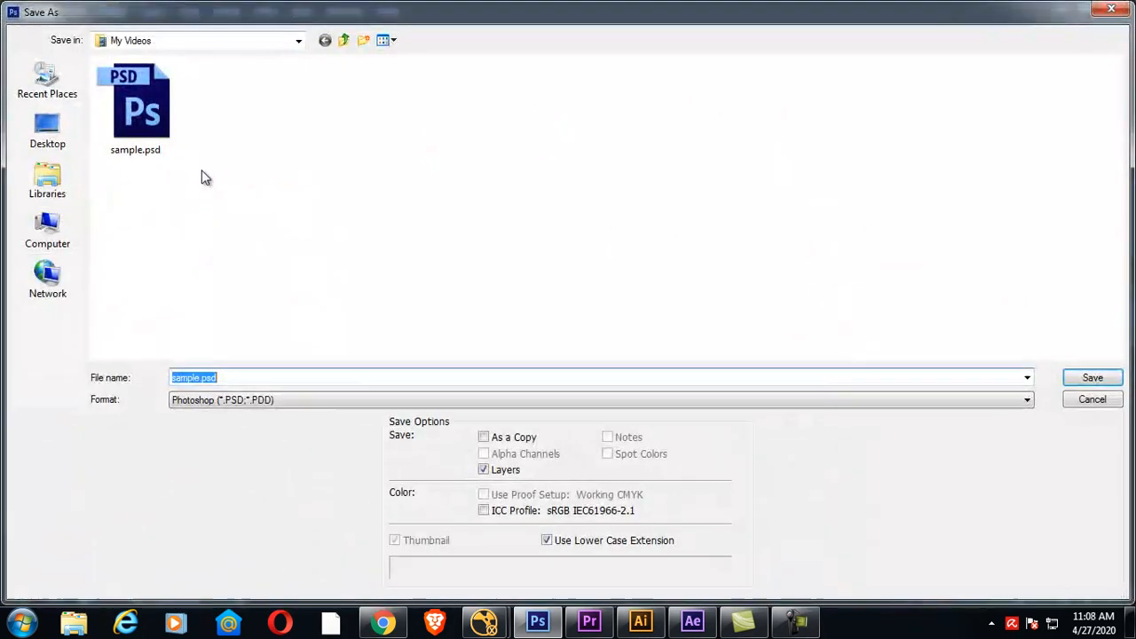
left_click(135, 102)
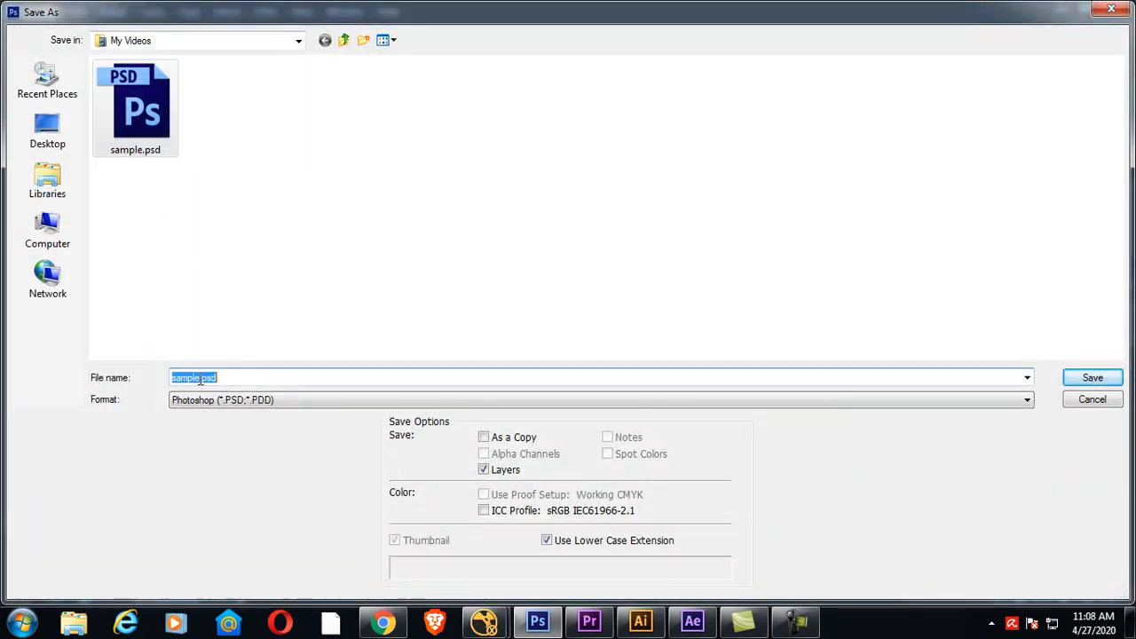
left_click(1092, 377)
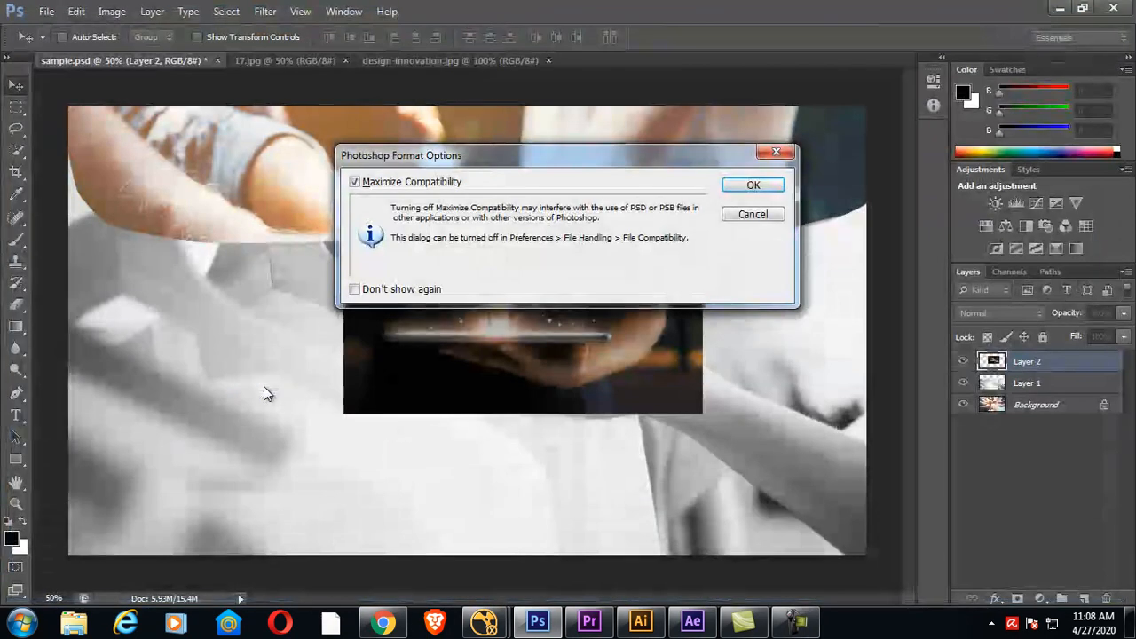
left_click(753, 185)
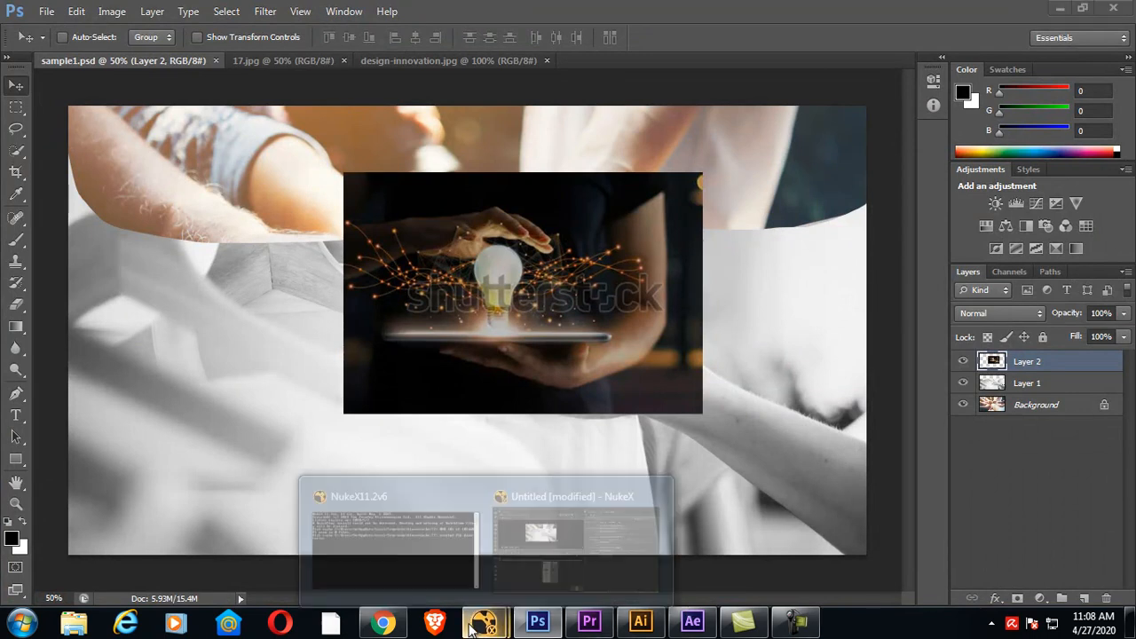
Step: Switch back to NukeX and open the Read File(s) browser
left_click(572, 533)
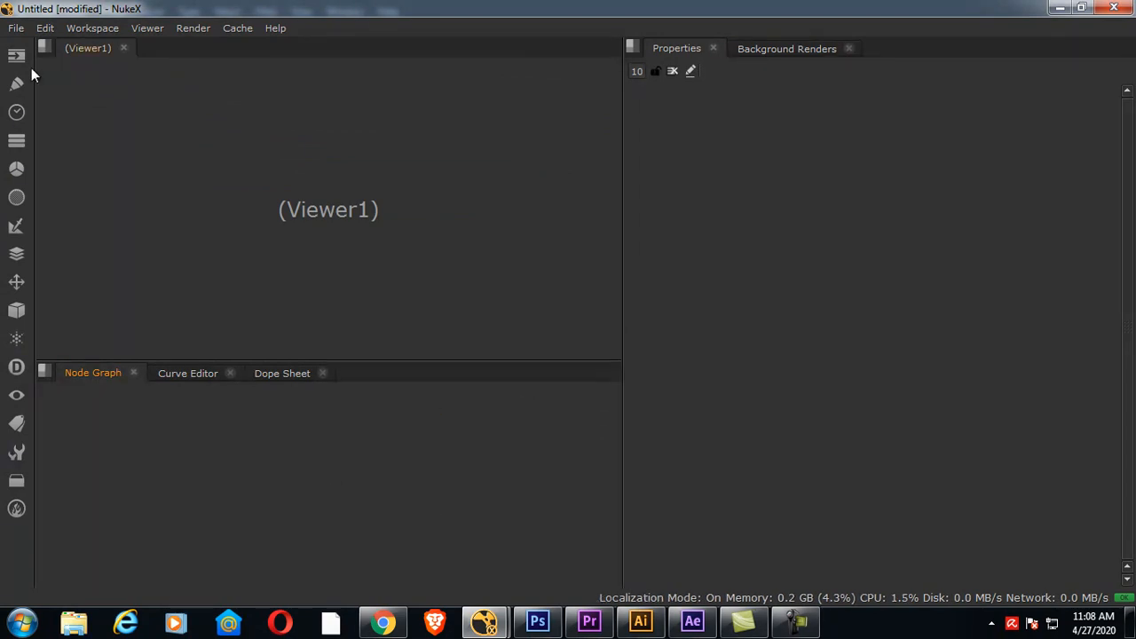
left_click(16, 56)
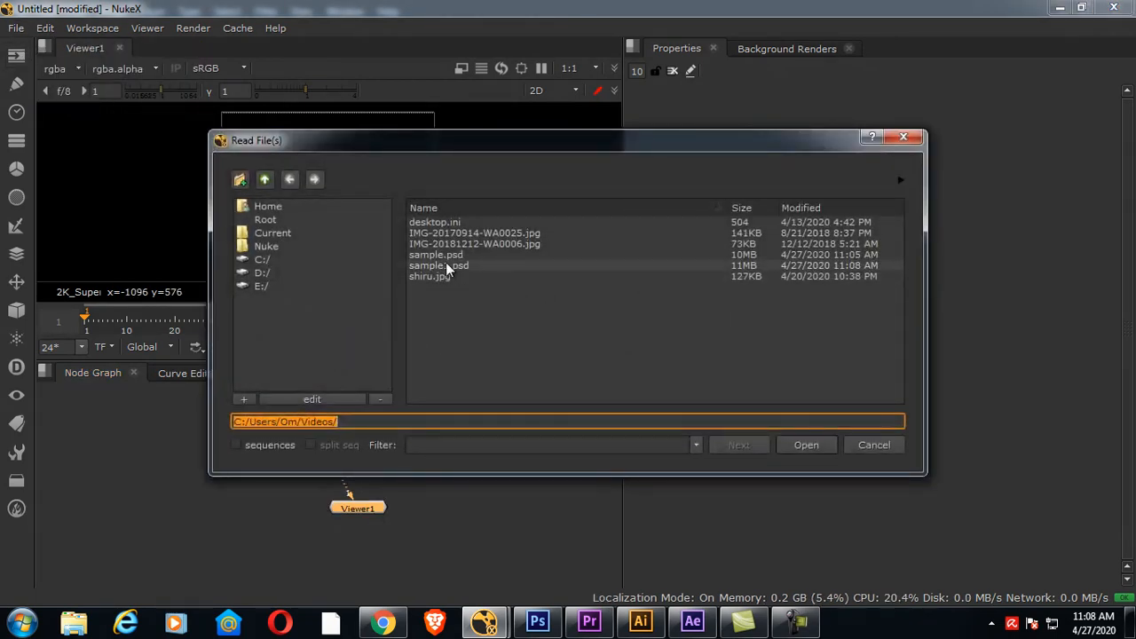
Step: Load sample1.psd, connect it to the viewer, and break out its layers
left_click(805, 444)
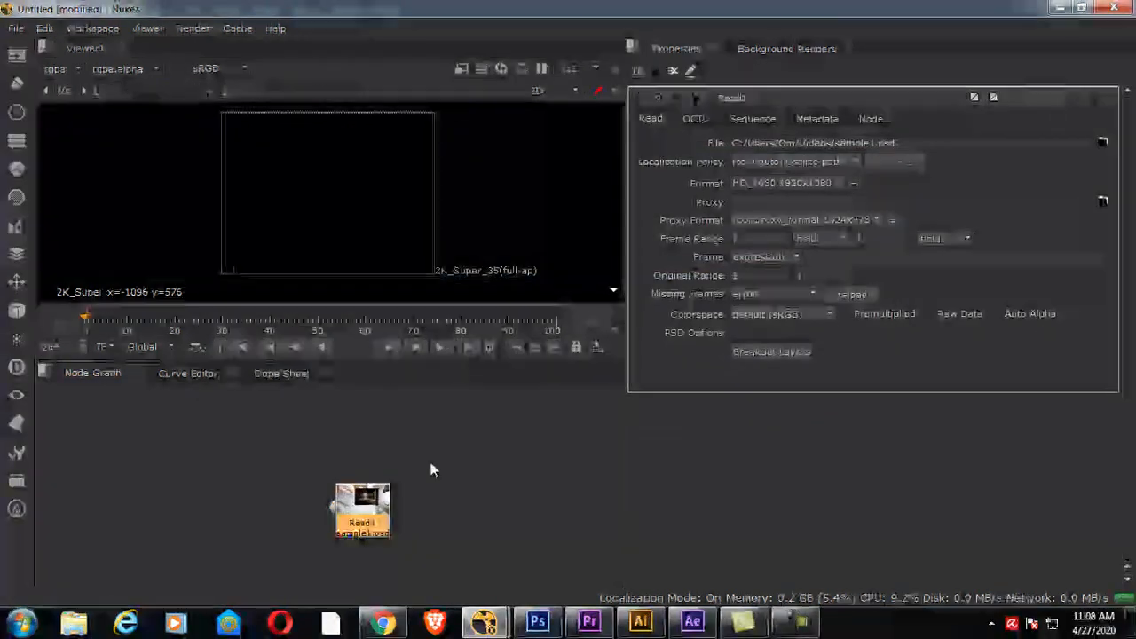
left_click_drag(361, 510, 213, 426)
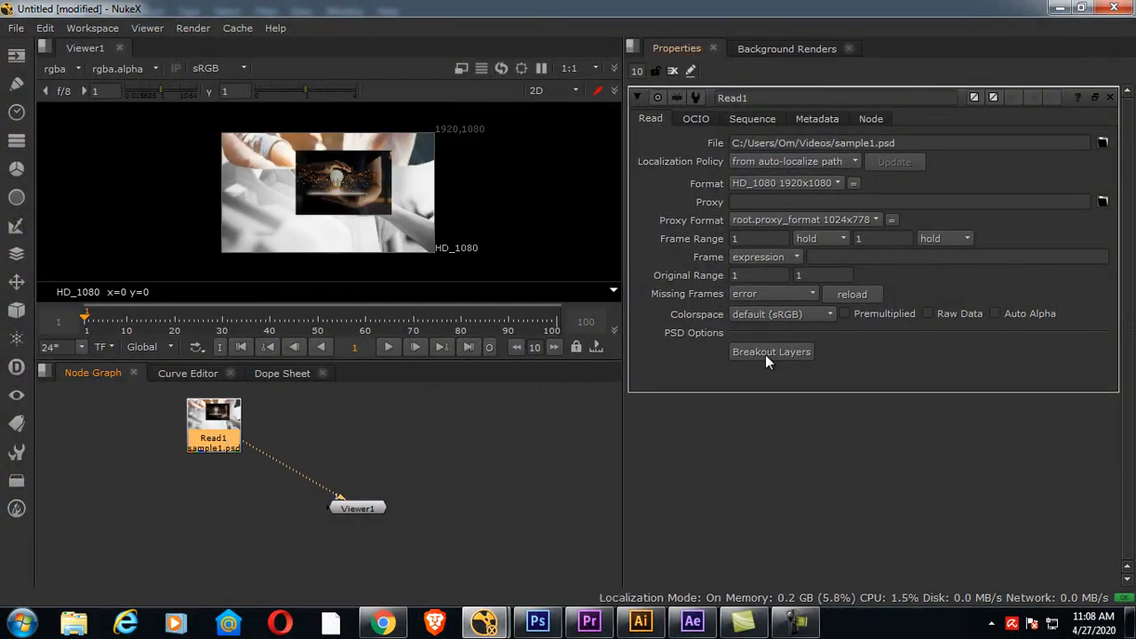
left_click(771, 352)
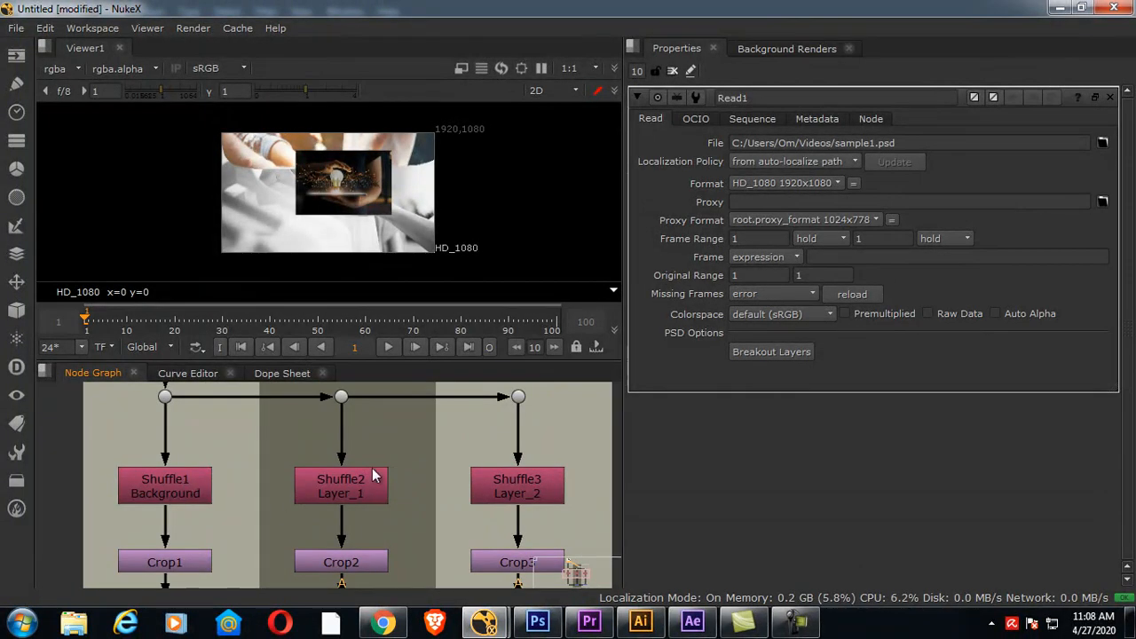
mouse_move(172, 493)
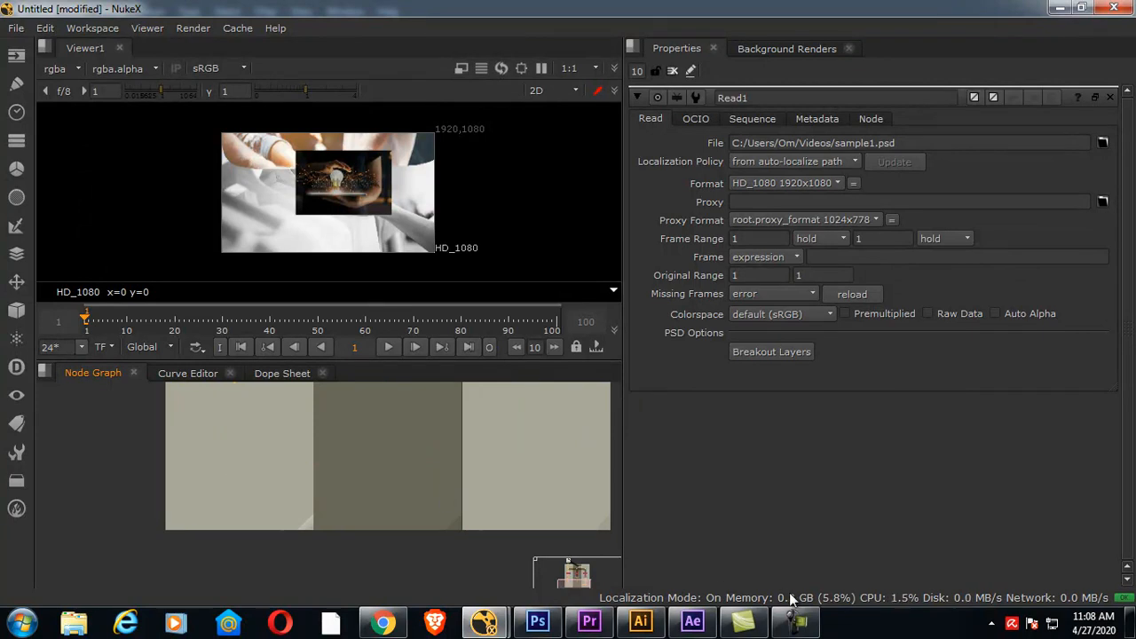
mouse_move(418, 463)
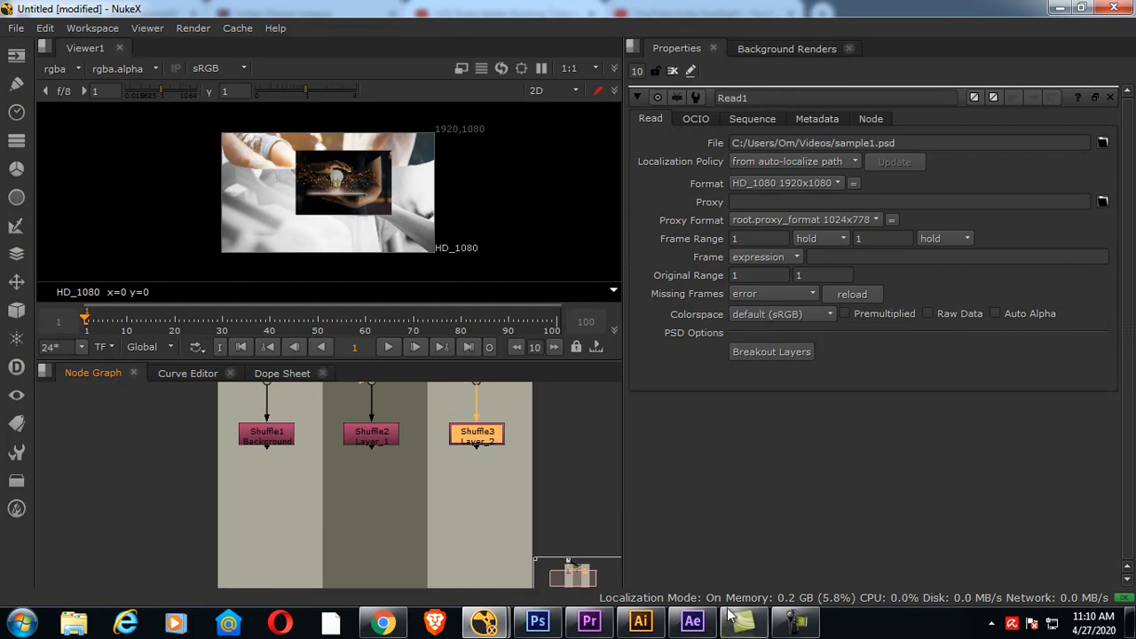
mouse_move(368, 503)
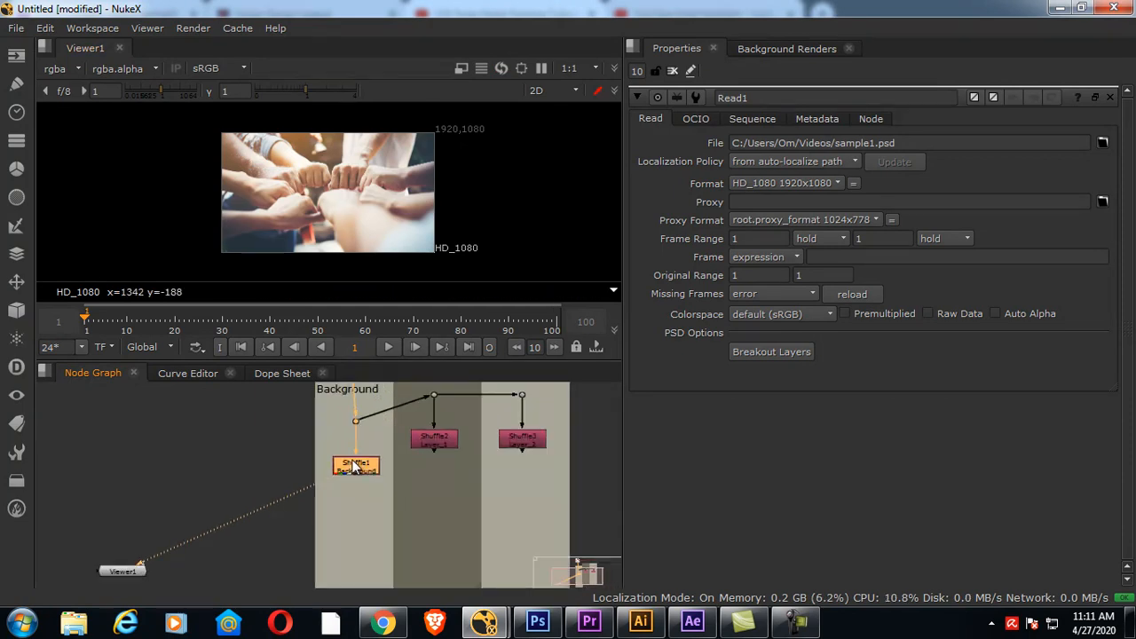
mouse_move(322, 491)
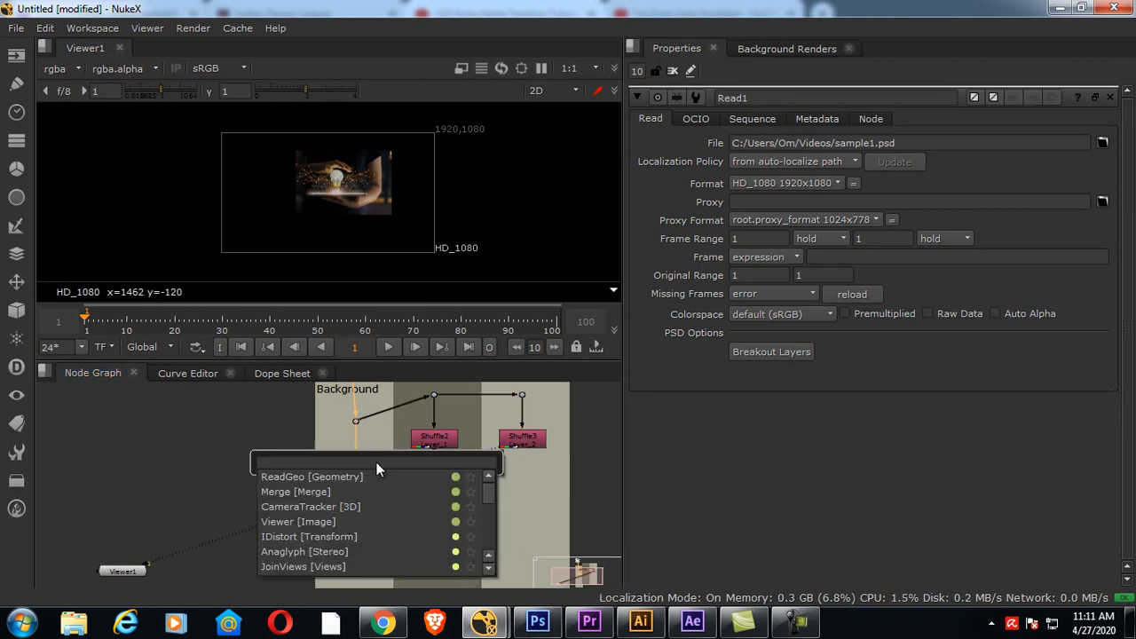
Step: Add Premult nodes under the Background and Layer_1 Shuffle nodes
type("pre")
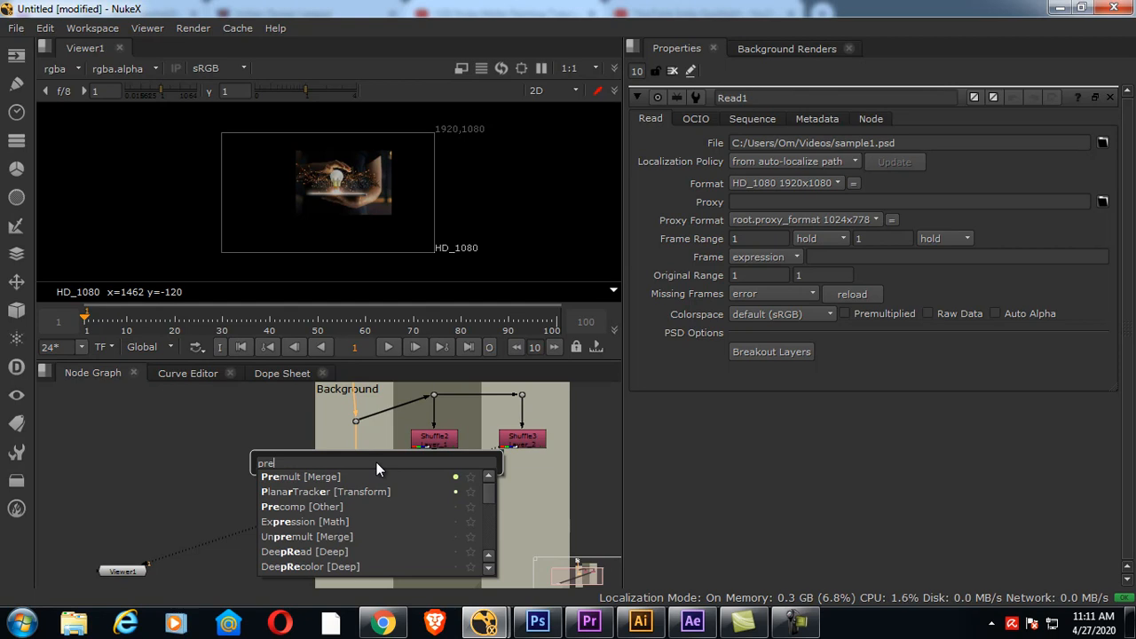
left_click(281, 477)
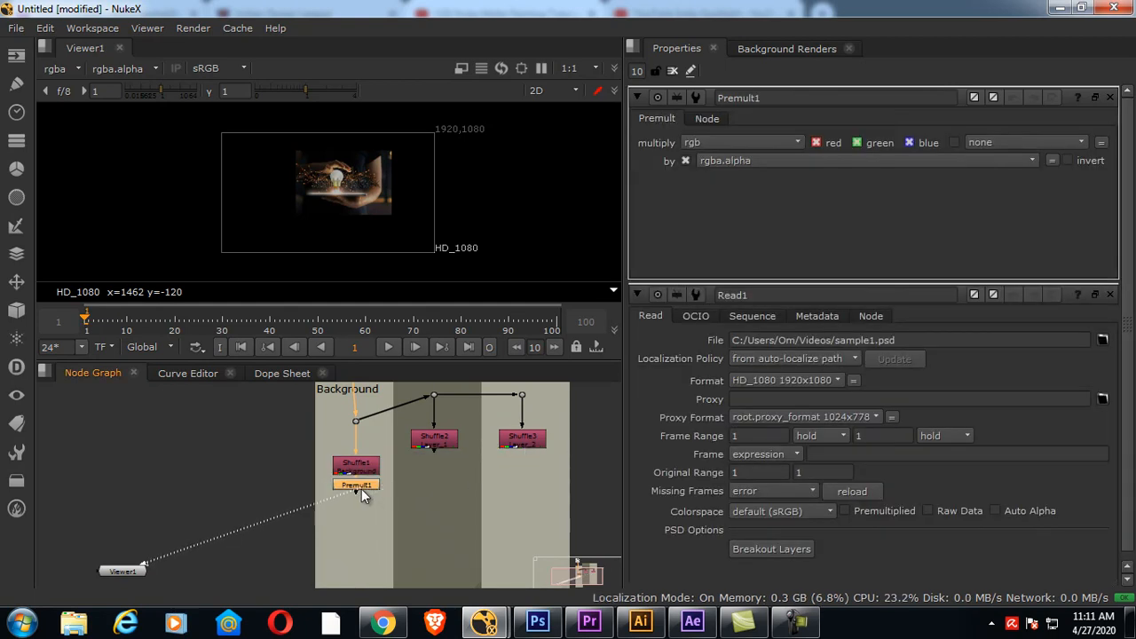
left_click(356, 484)
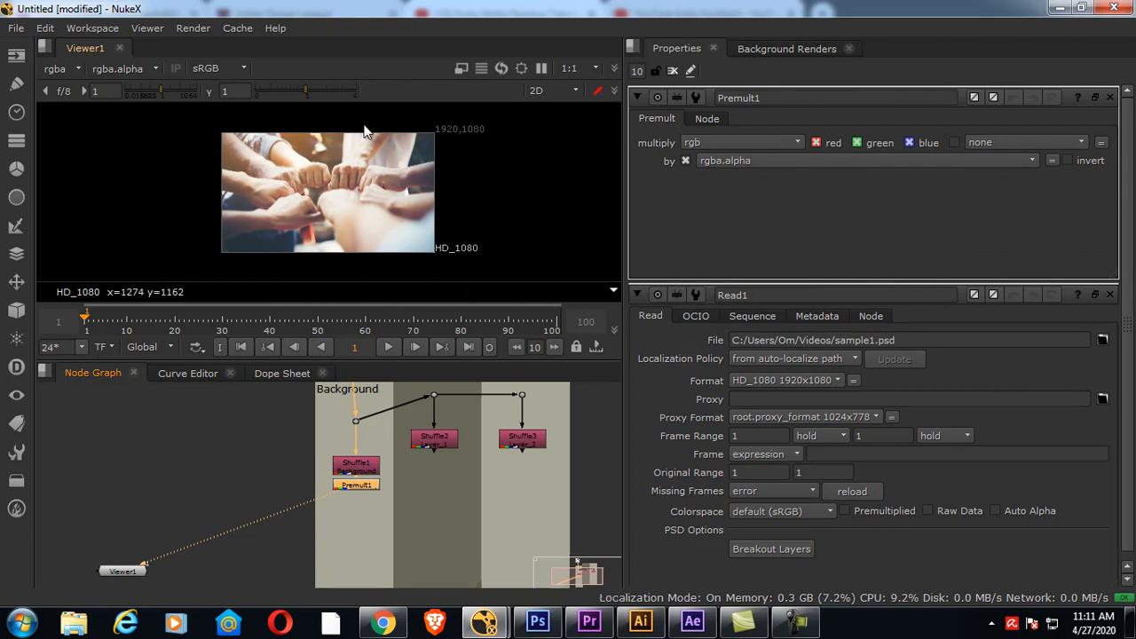
mouse_move(359, 195)
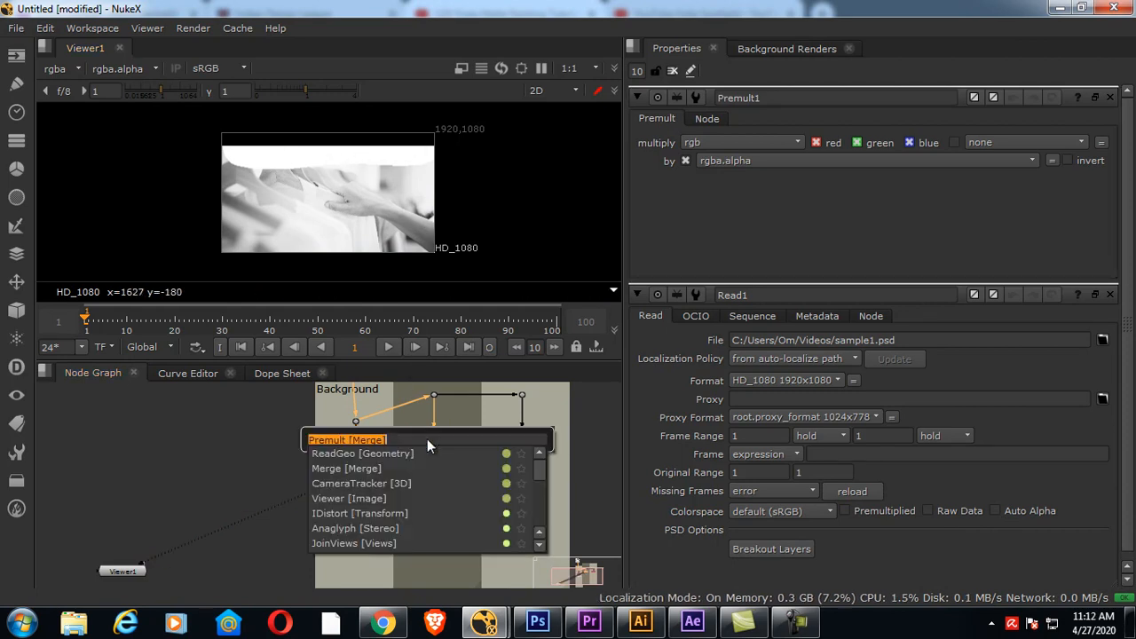
type("pre")
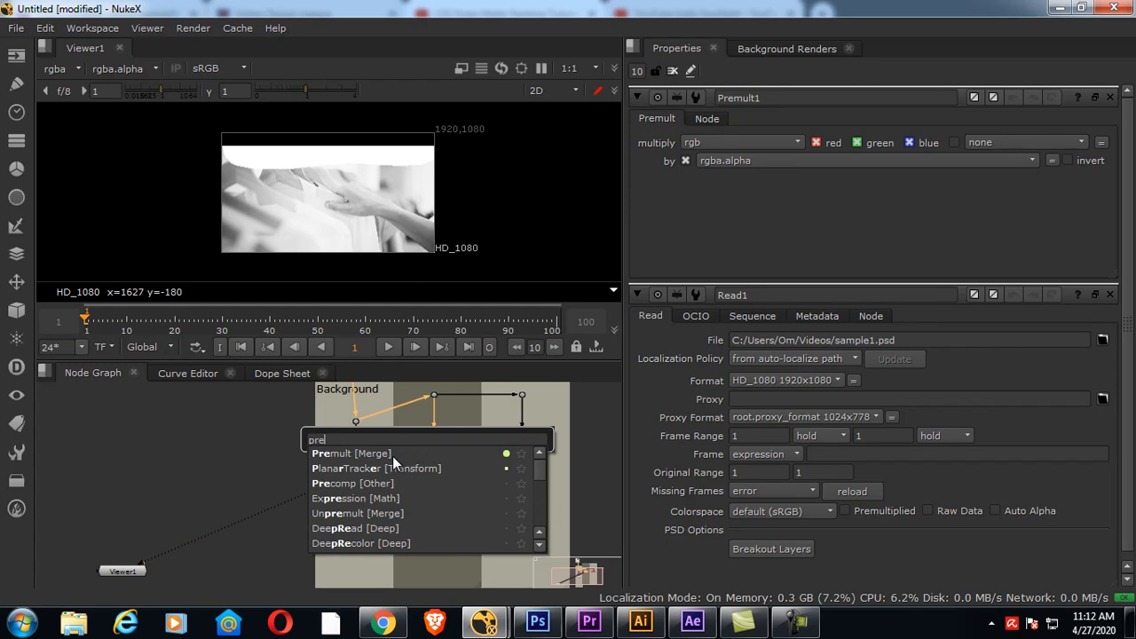
left_click(350, 453)
type("c")
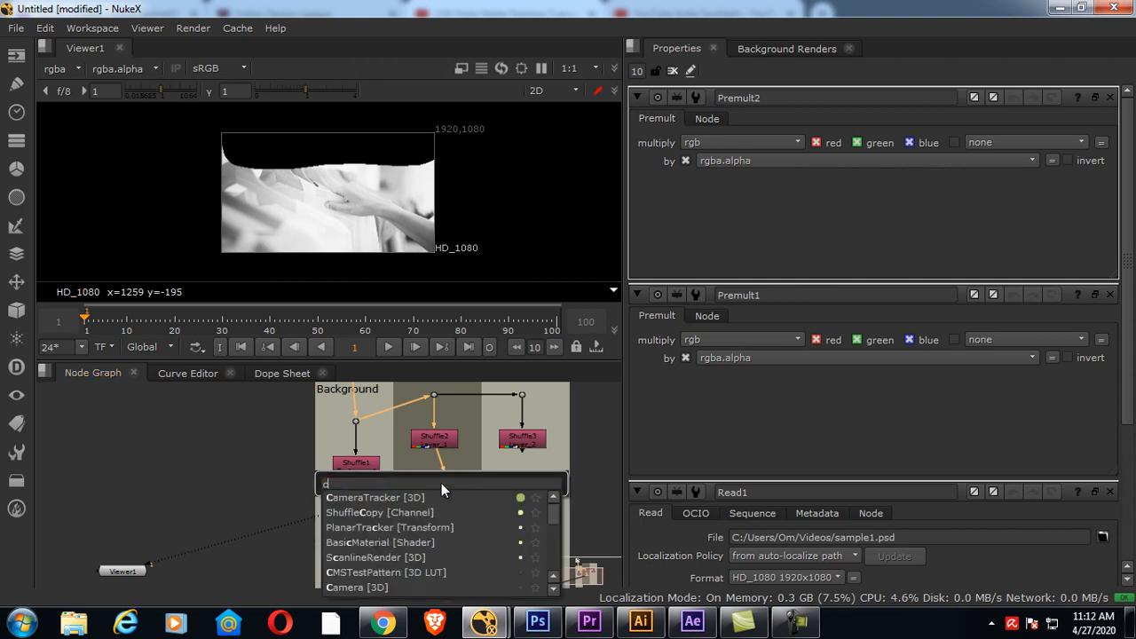
Step: Add Crop nodes below the Premults, including Layer_2, then clear the selection
type("ro")
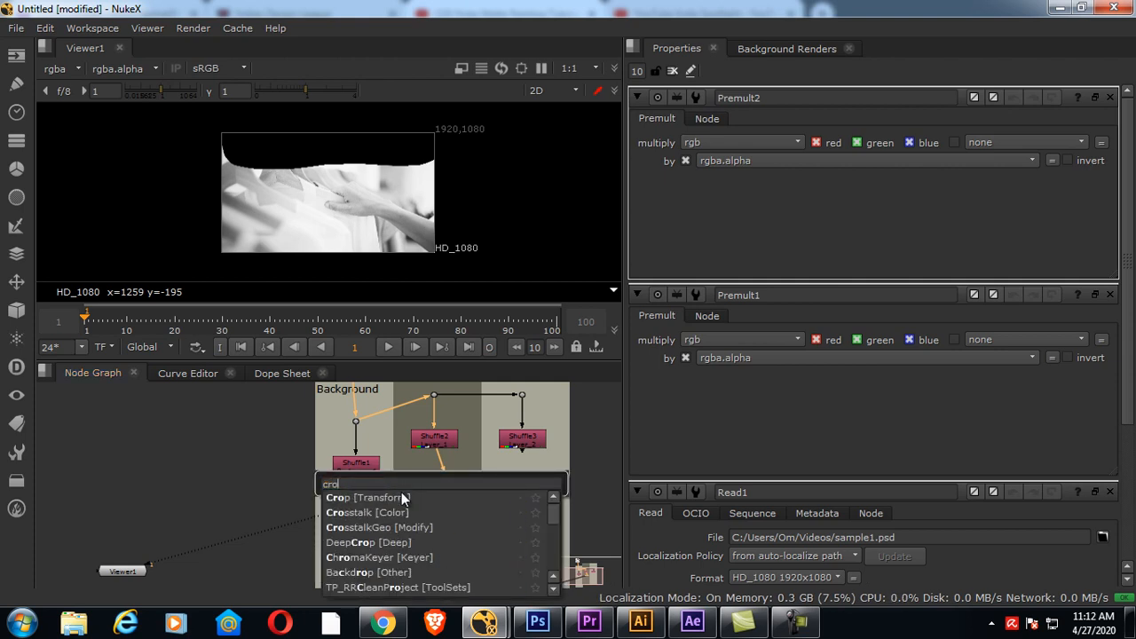
left_click(364, 497)
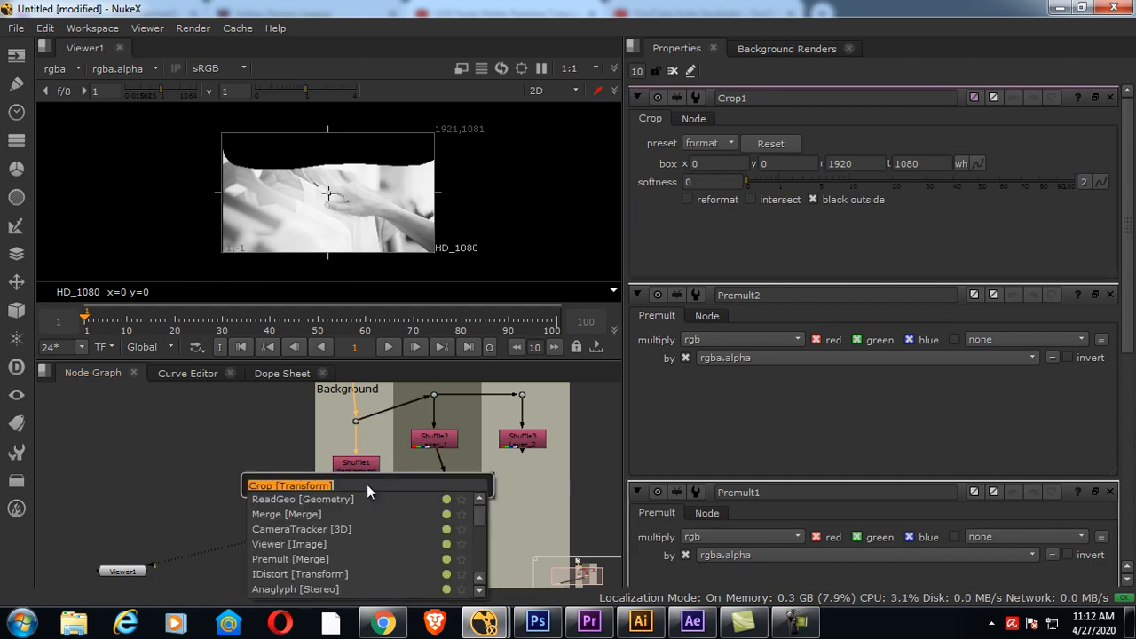
type("crop")
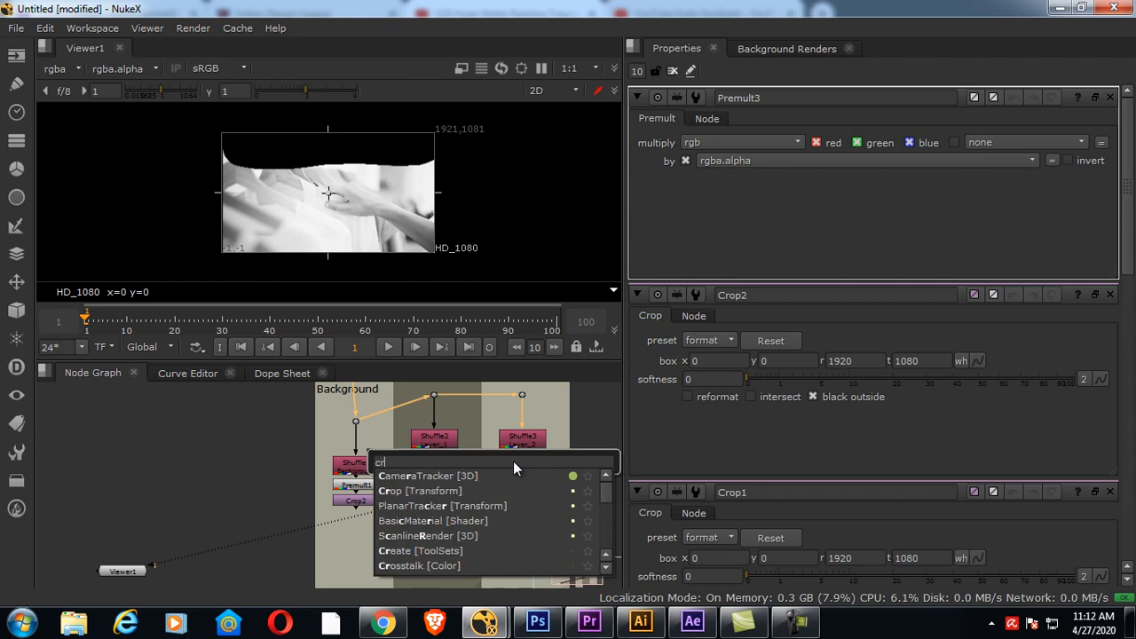
left_click(391, 490)
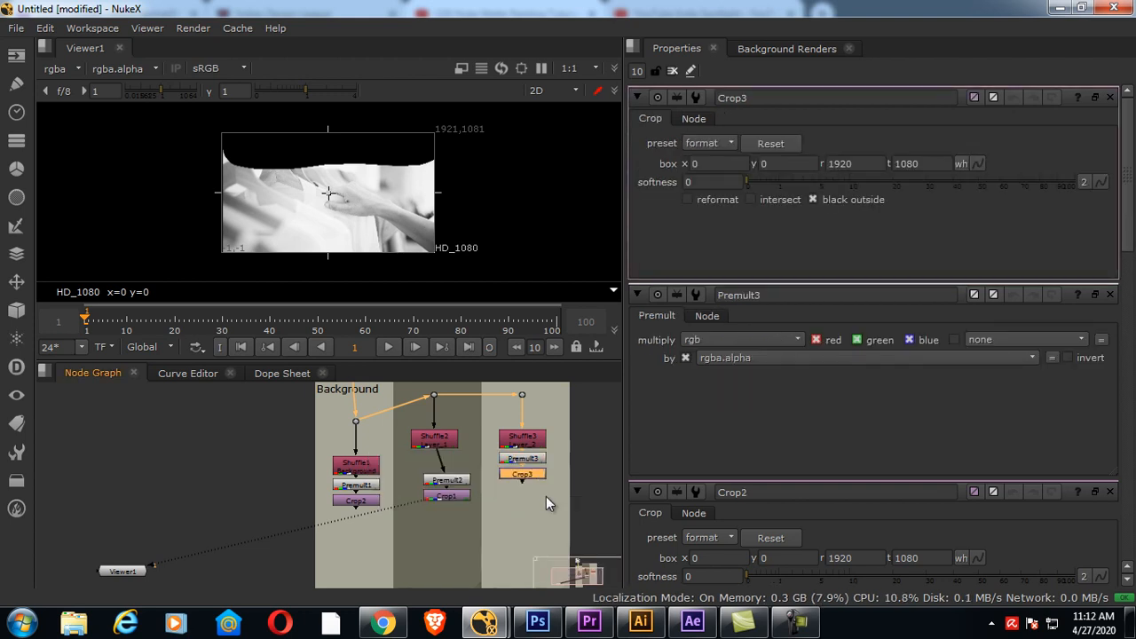
left_click(794, 621)
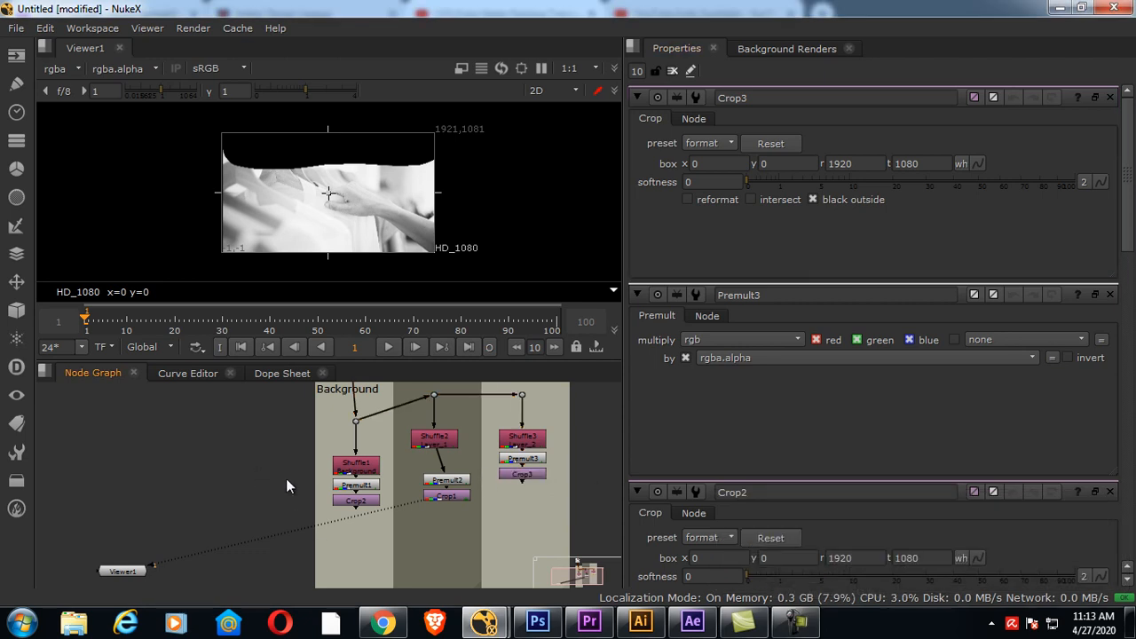
mouse_move(287, 504)
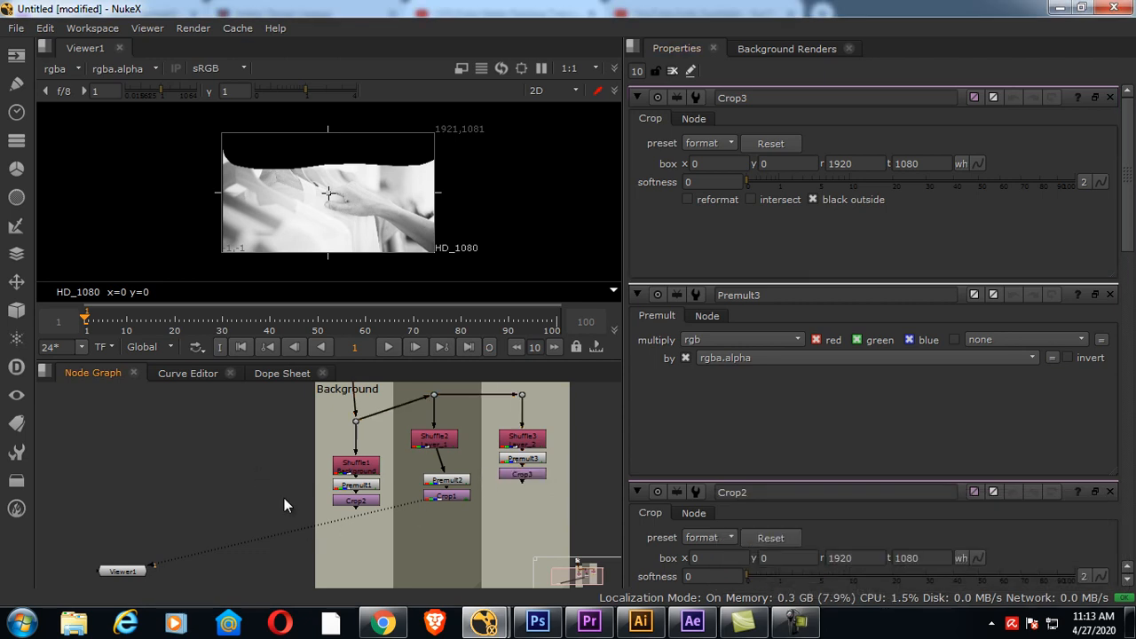
Step: Add Camera, CameraTracker and ScanlineRender nodes, placing ScanlineRender left of the Camera
type("ca")
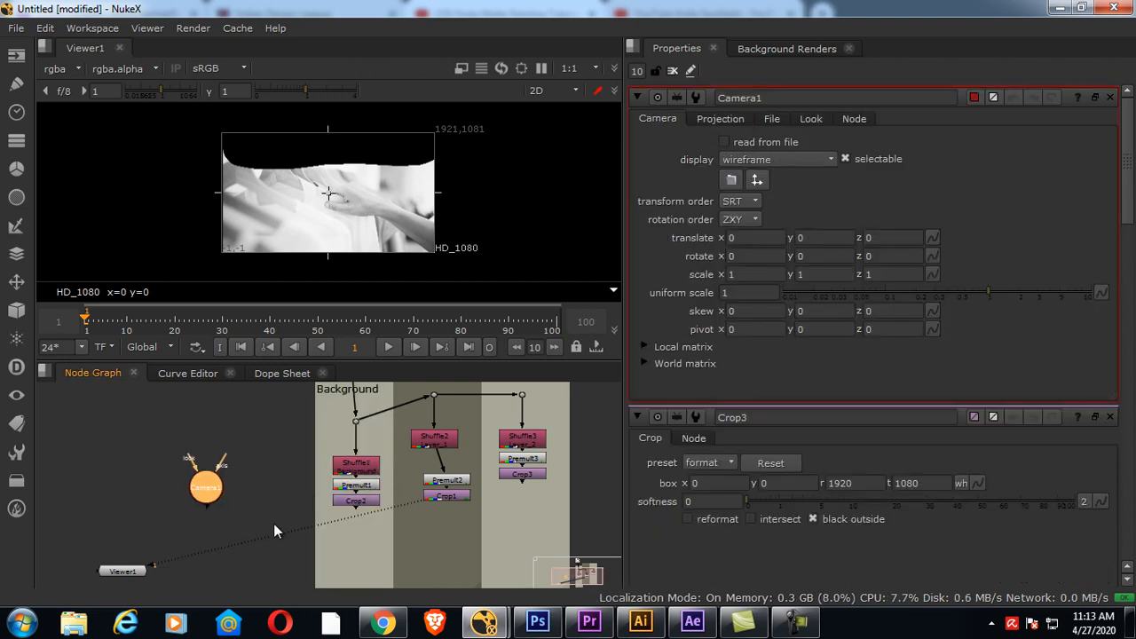
left_click(206, 487)
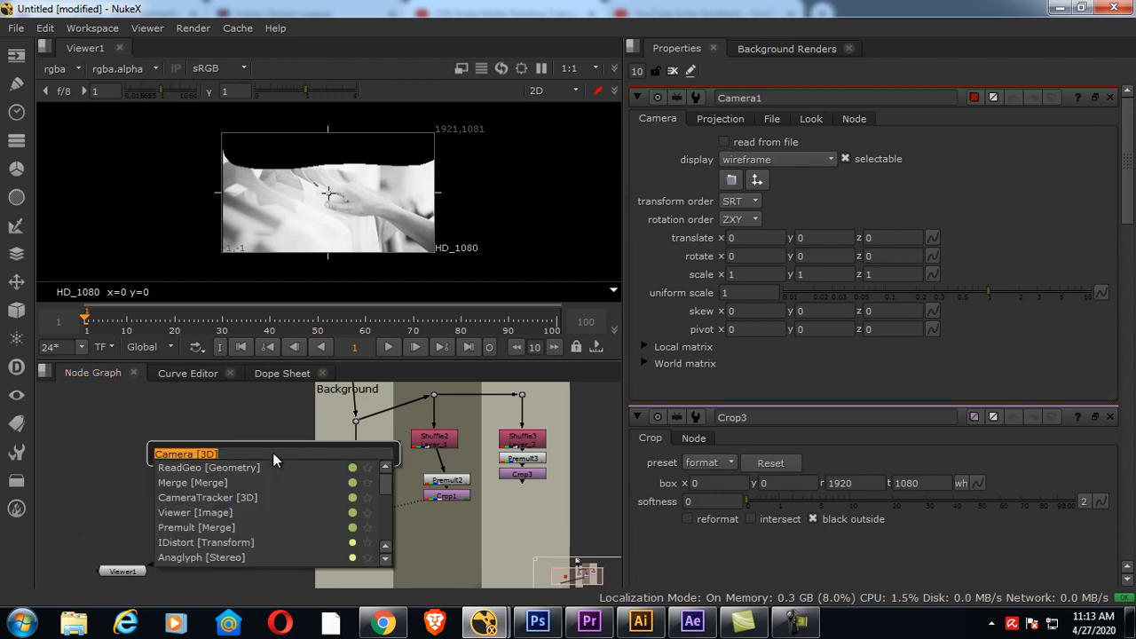
type("sd")
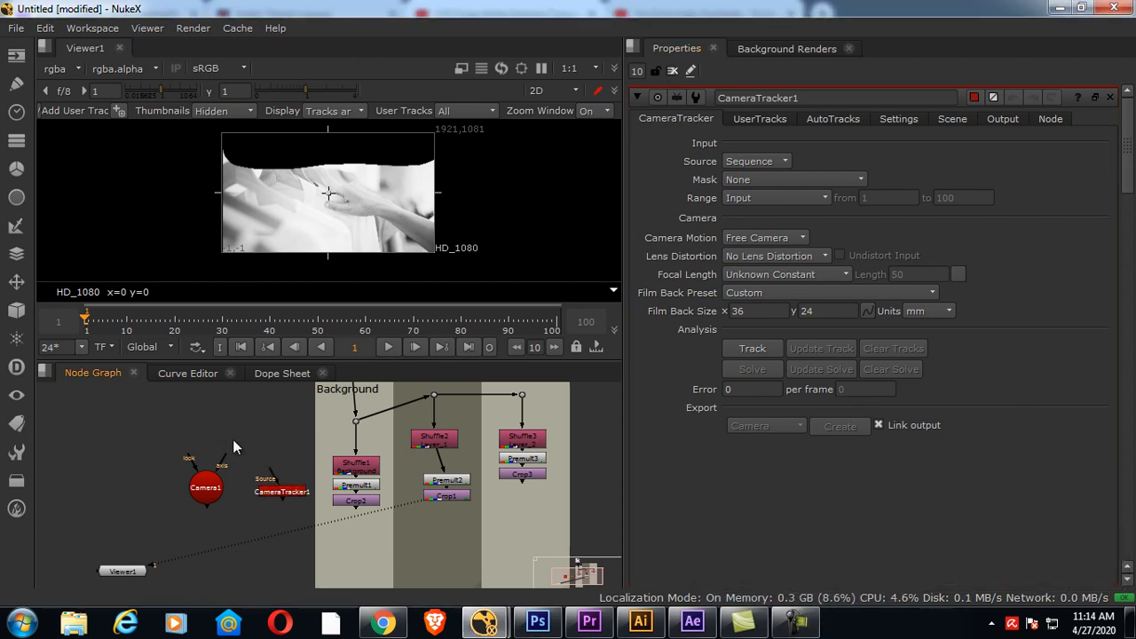
type("scan")
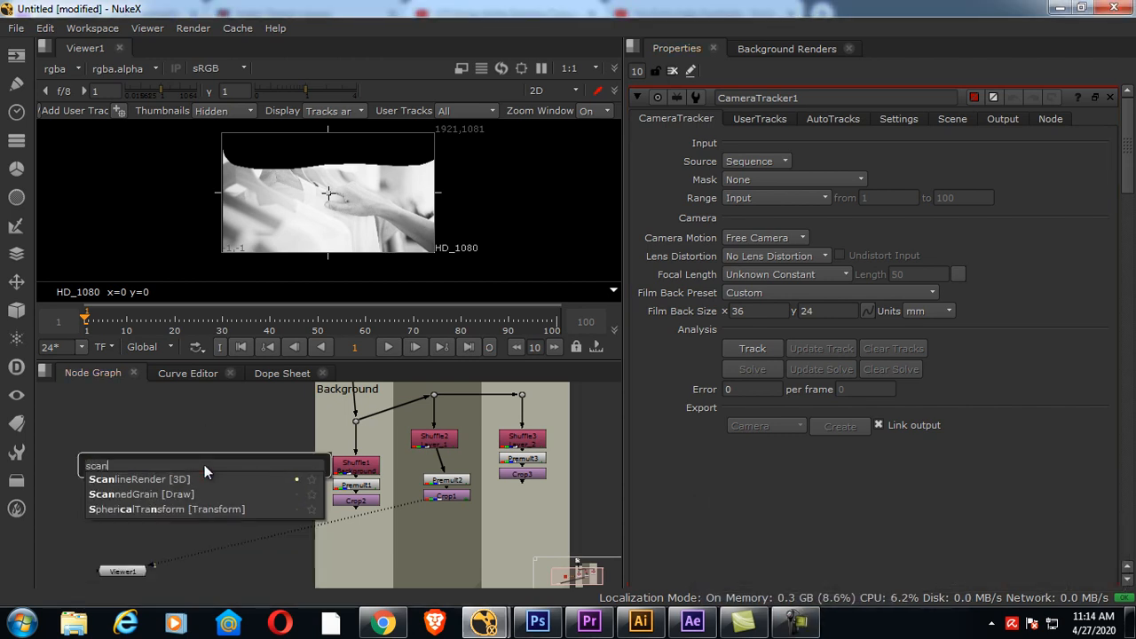
left_click(140, 478)
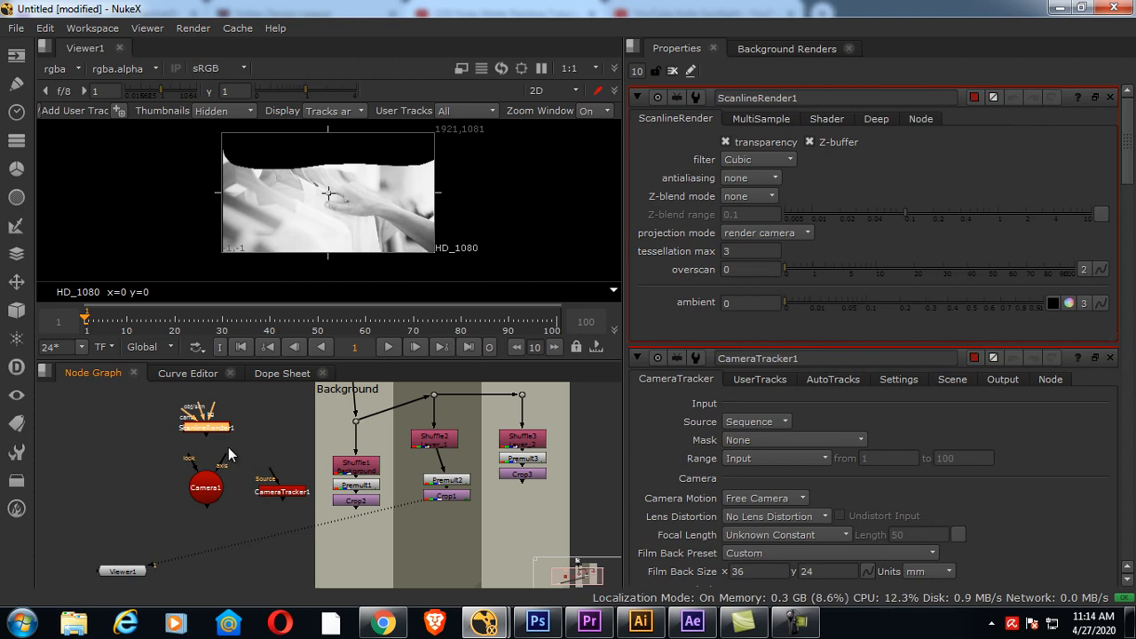
left_click_drag(206, 422, 115, 495)
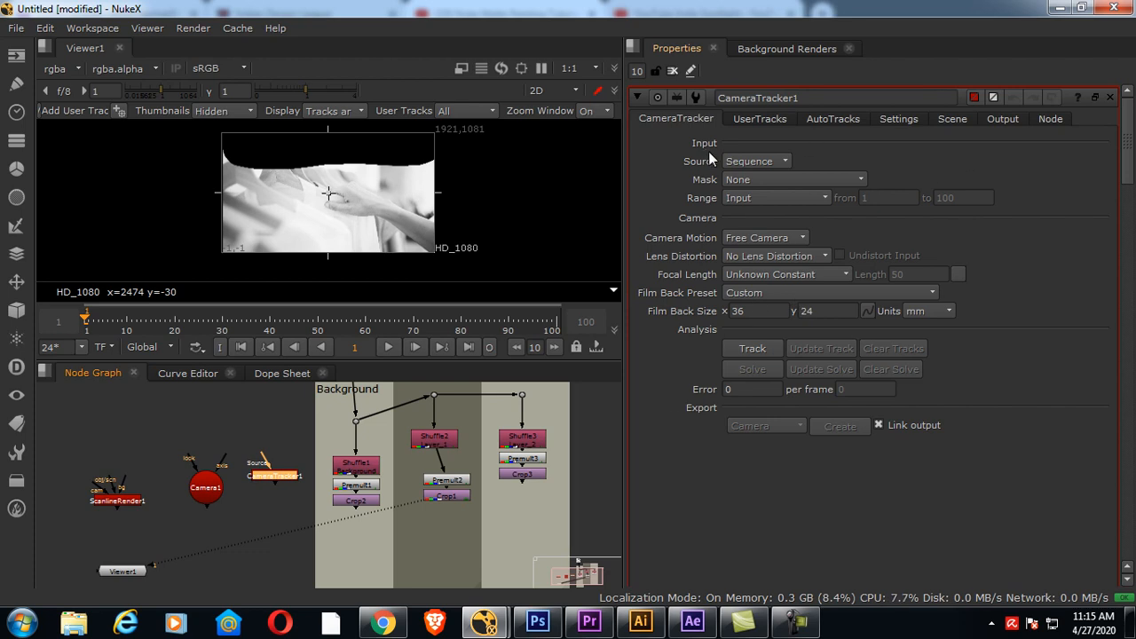
Step: Check the tracker's film back width, switch the viewer to 3D, and select Camera1
triple_click(759, 310)
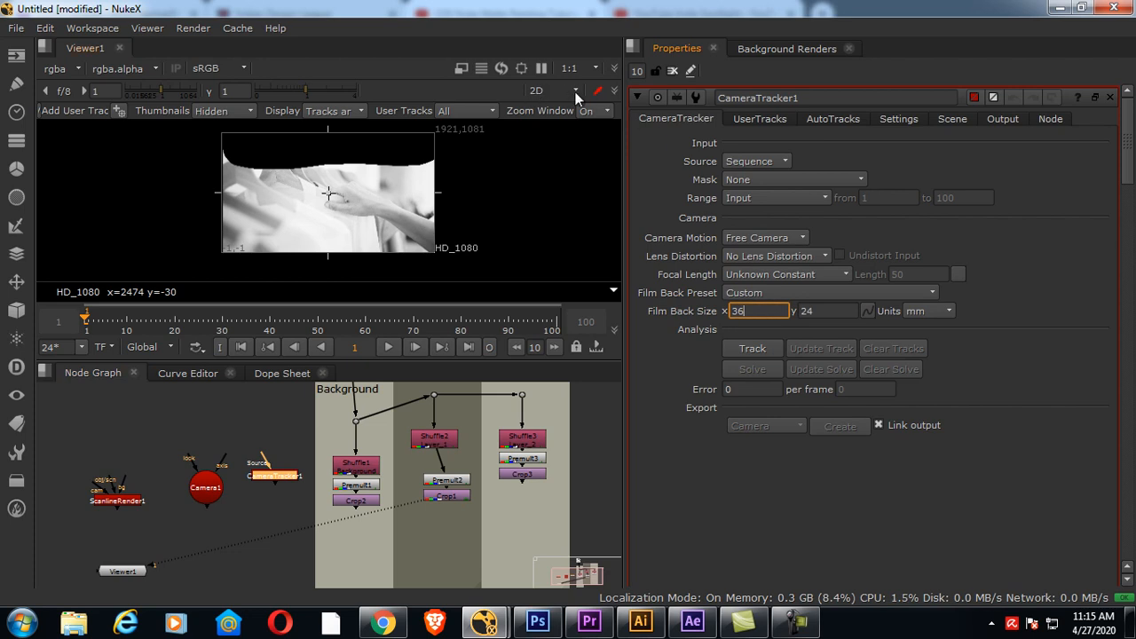
left_click(536, 92)
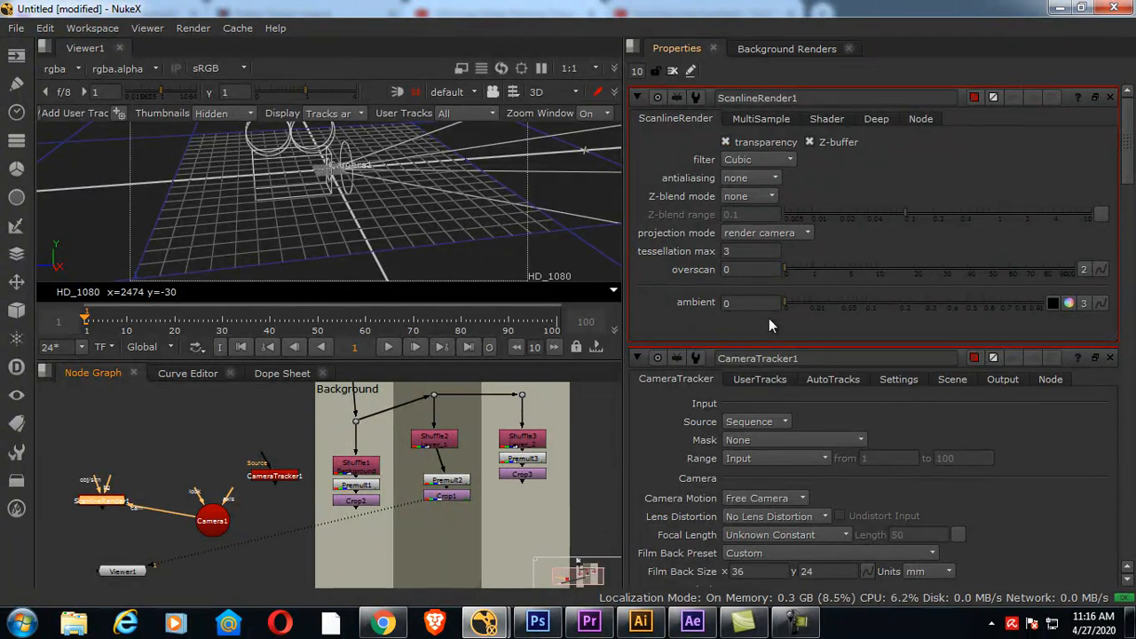
left_click(212, 521)
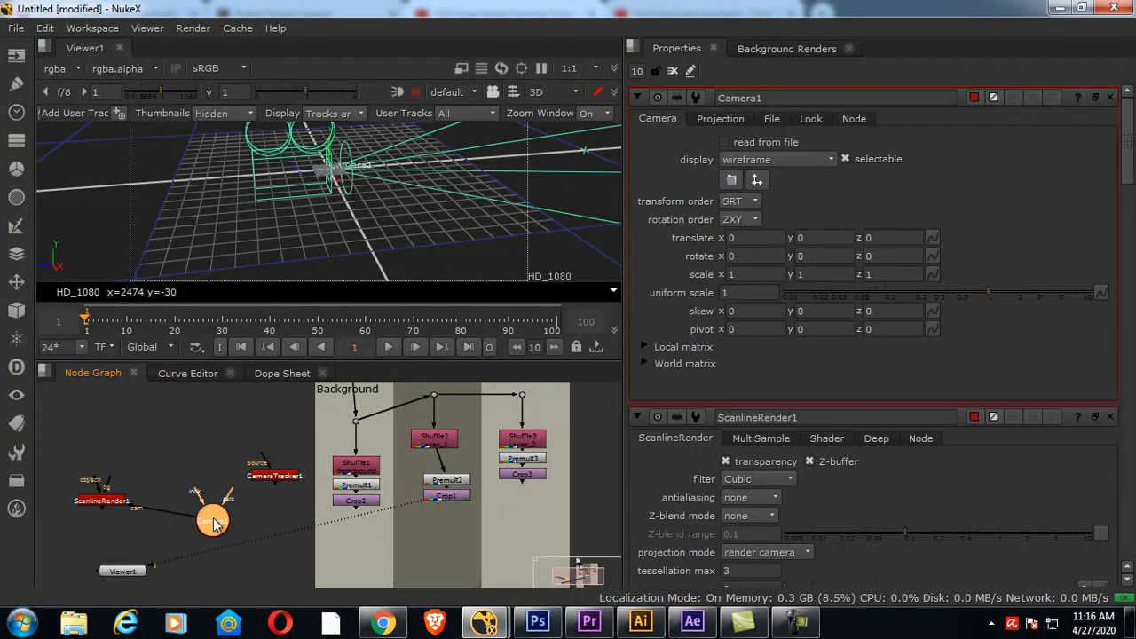
mouse_move(741, 324)
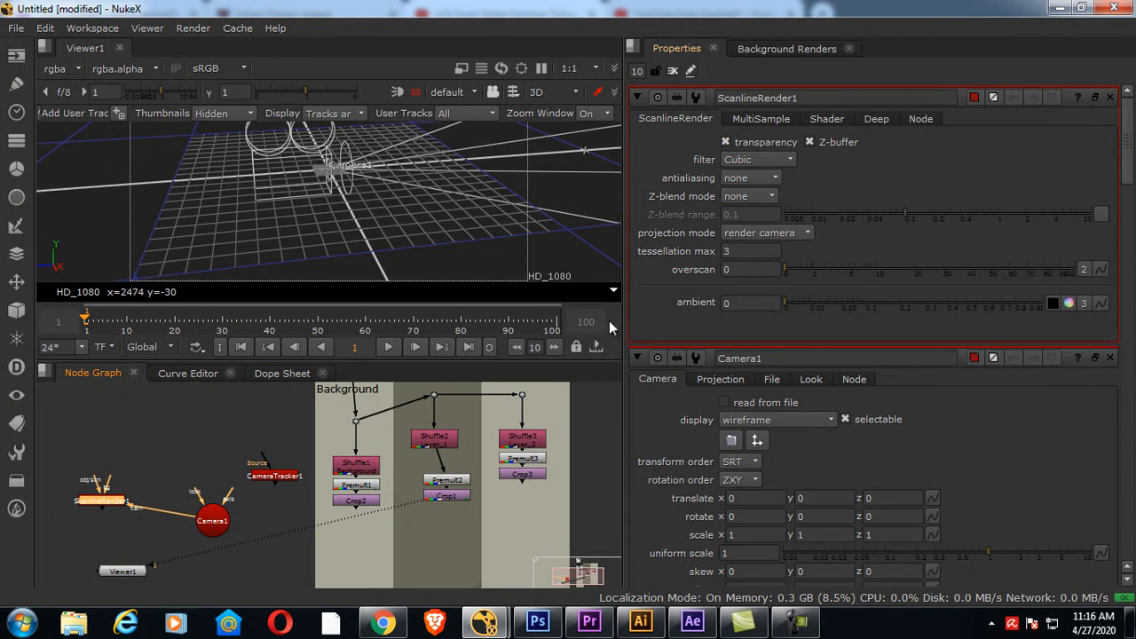
mouse_move(287, 544)
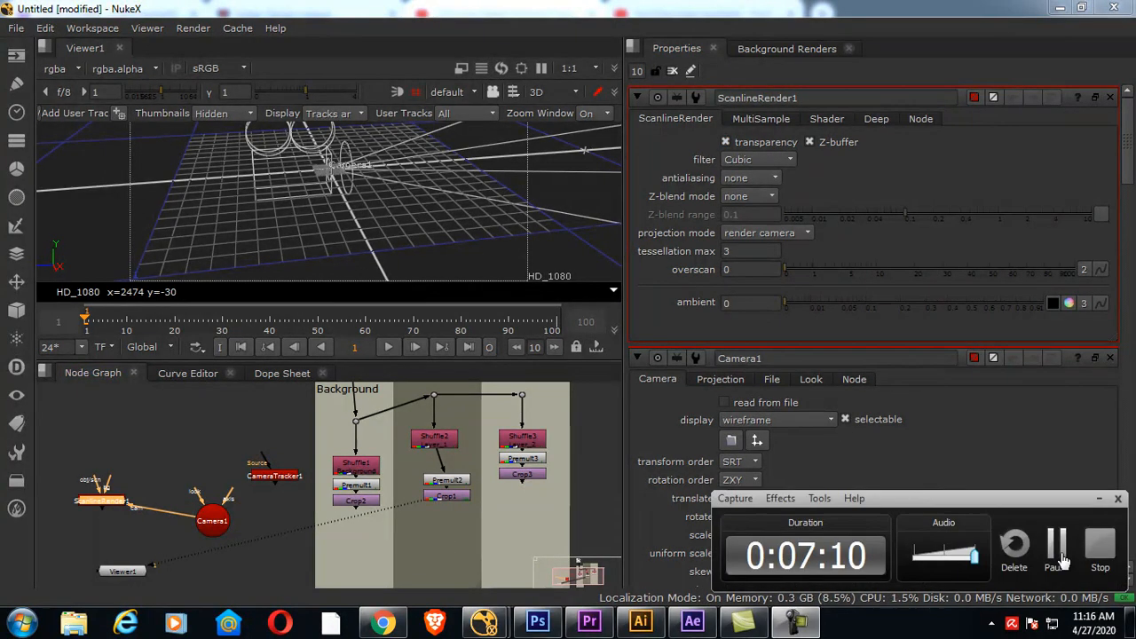
Step: Set Camera1's horizontal aperture to 36 and vertical aperture to 24
left_click(720, 180)
type("36")
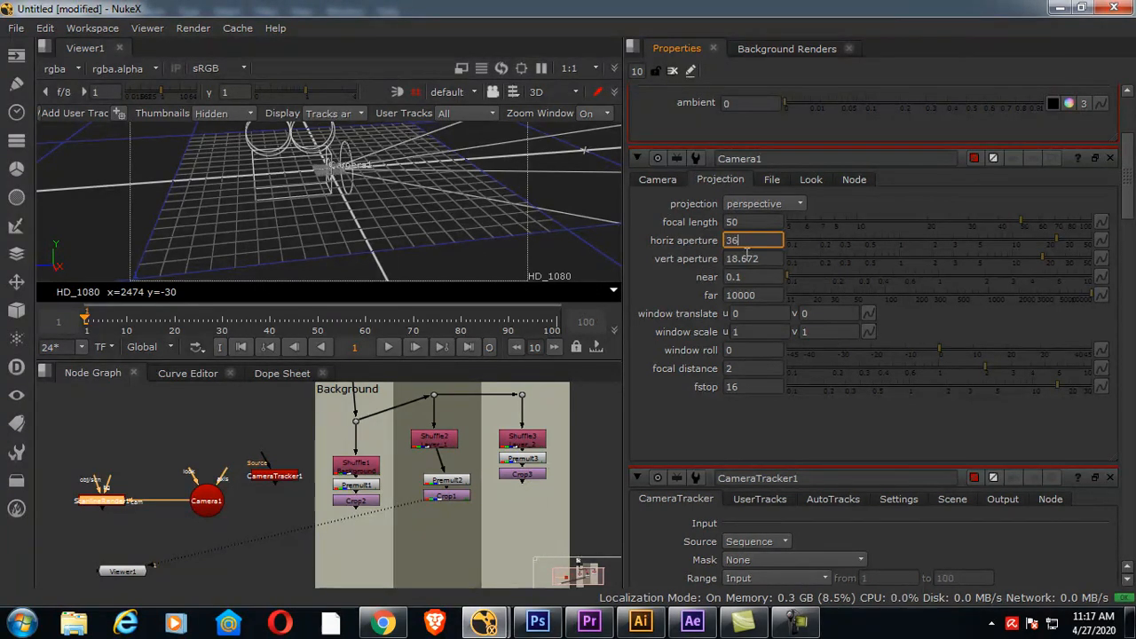
left_click(752, 258)
type("24")
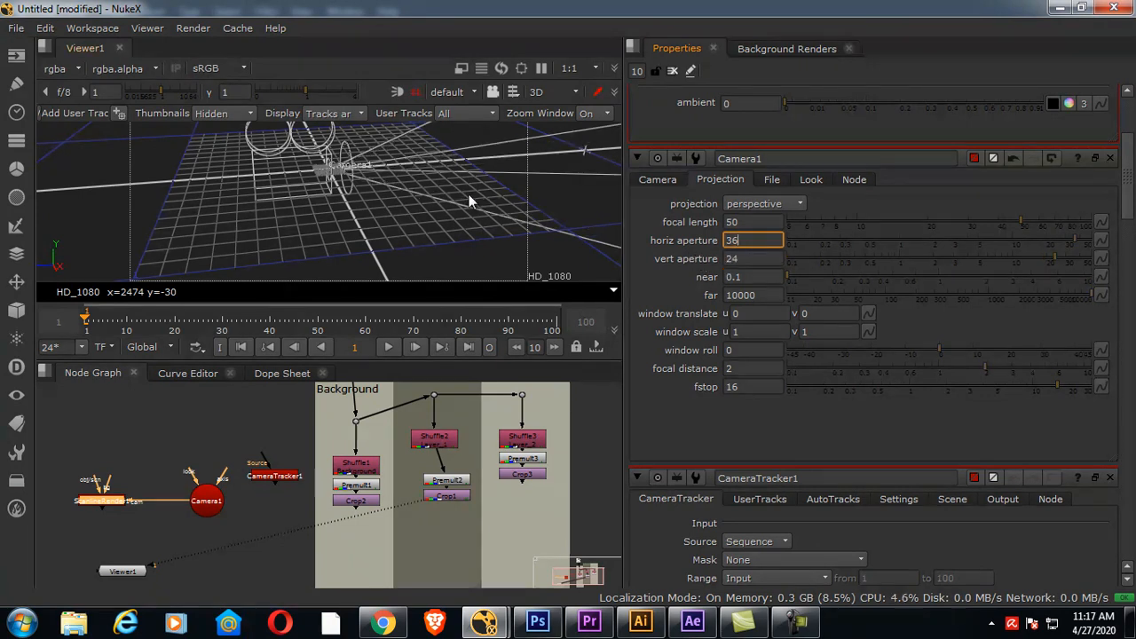
key("Return")
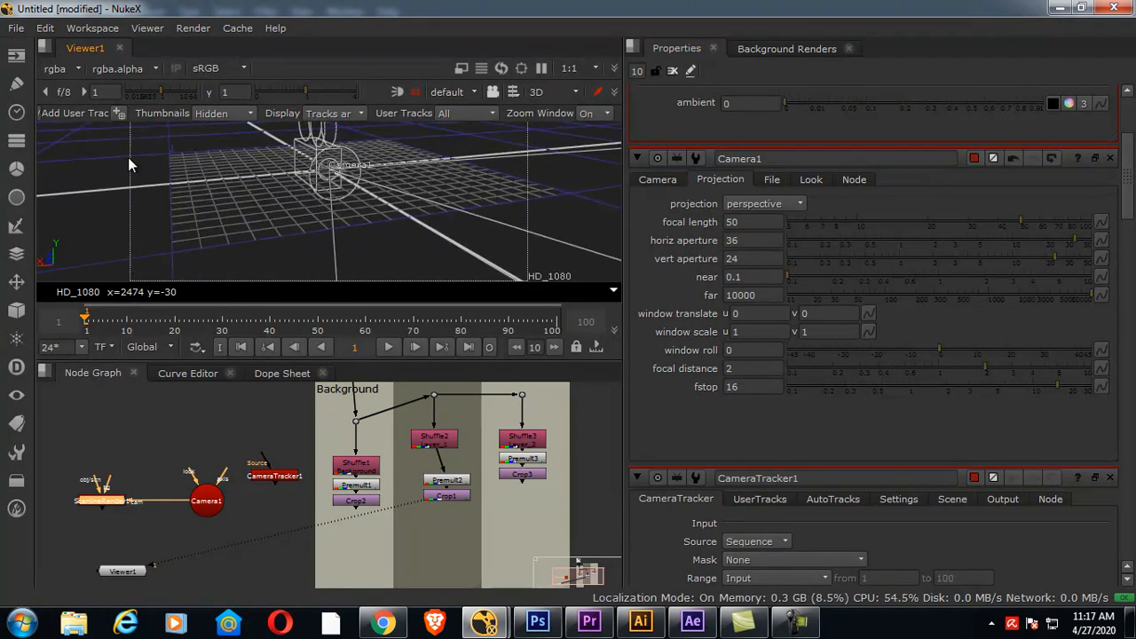